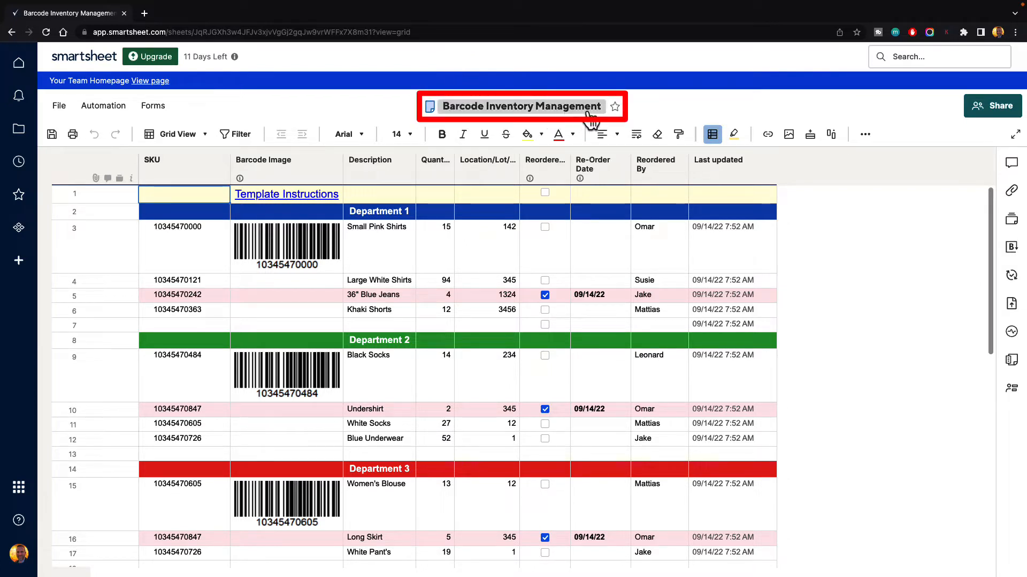
pyautogui.moveTo(528, 85)
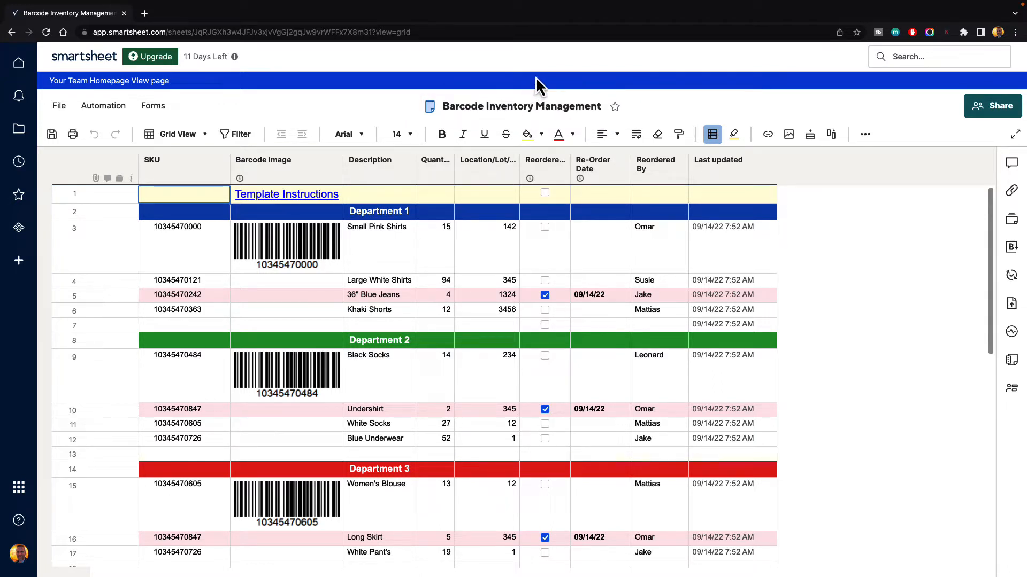
pyautogui.moveTo(290, 137)
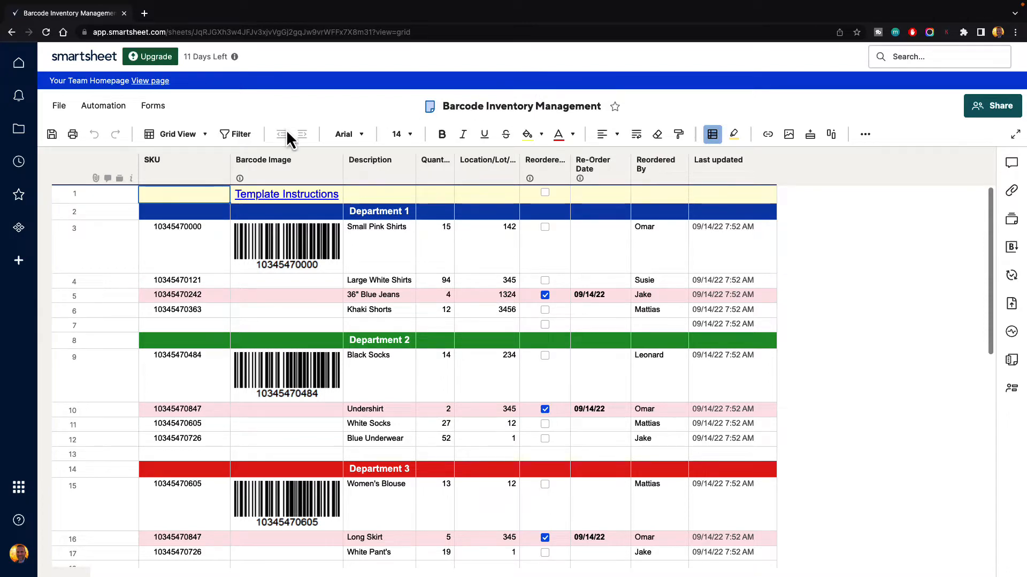
# Step: Open the Sheet Sharing dialog for the Barcode Inventory Management sheet
pyautogui.scroll(-3)
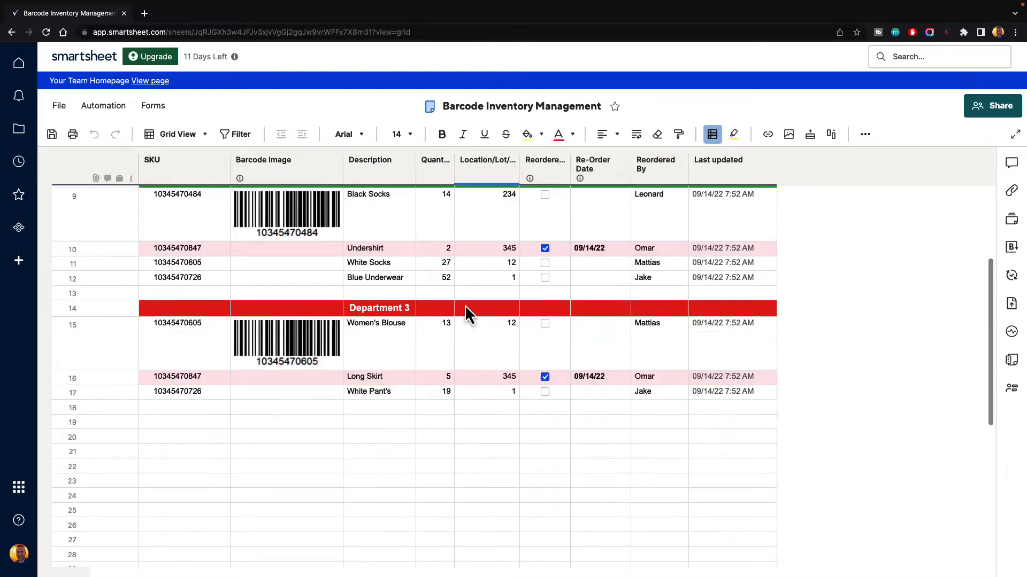
pyautogui.scroll(3)
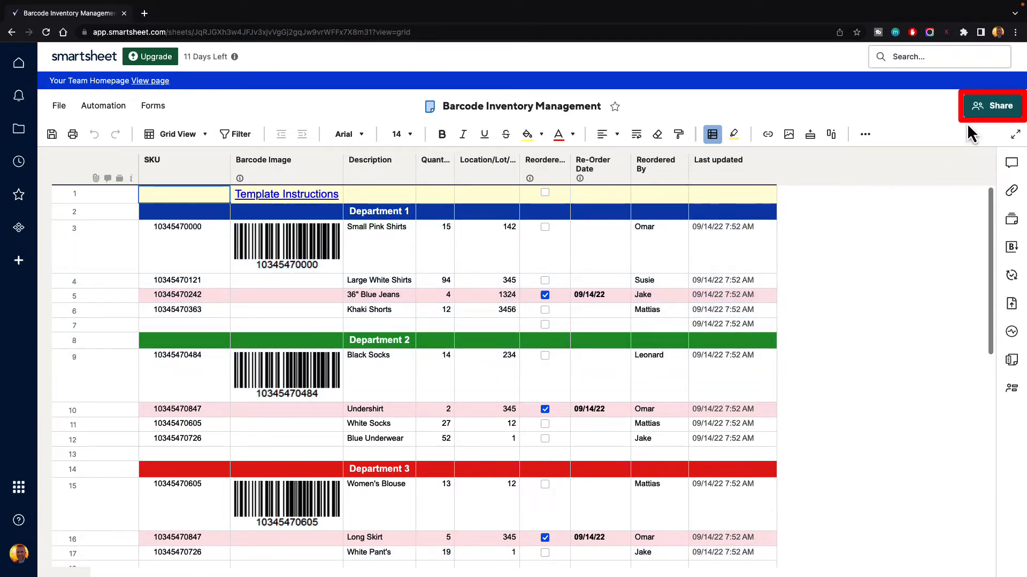
pyautogui.moveTo(1000, 106)
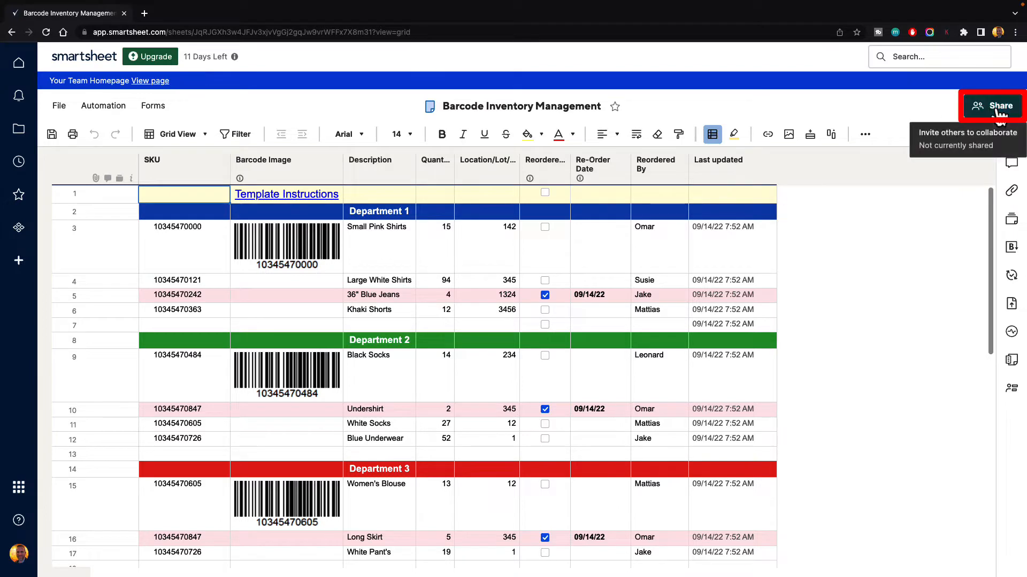
pyautogui.click(991, 106)
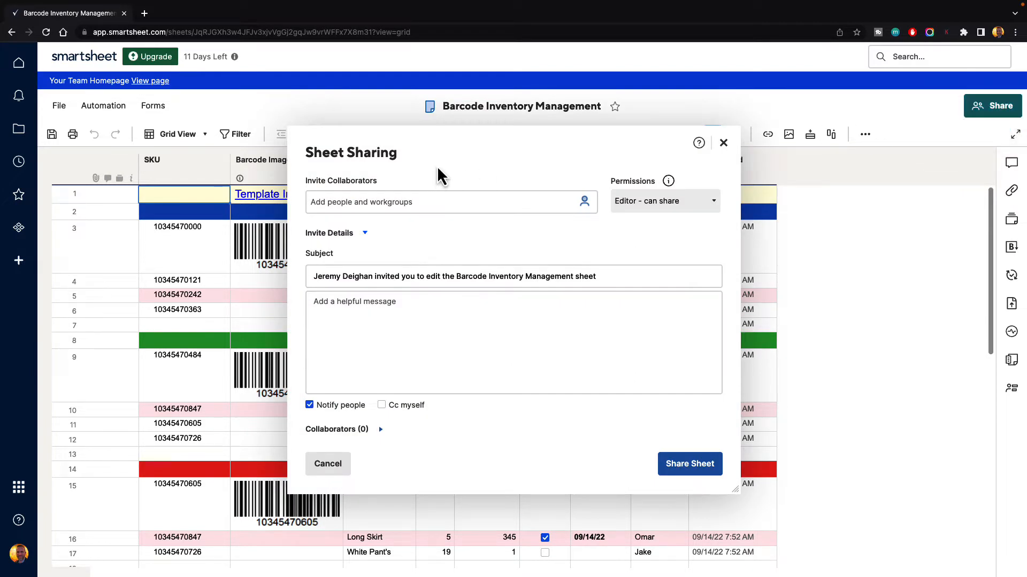
pyautogui.moveTo(393, 184)
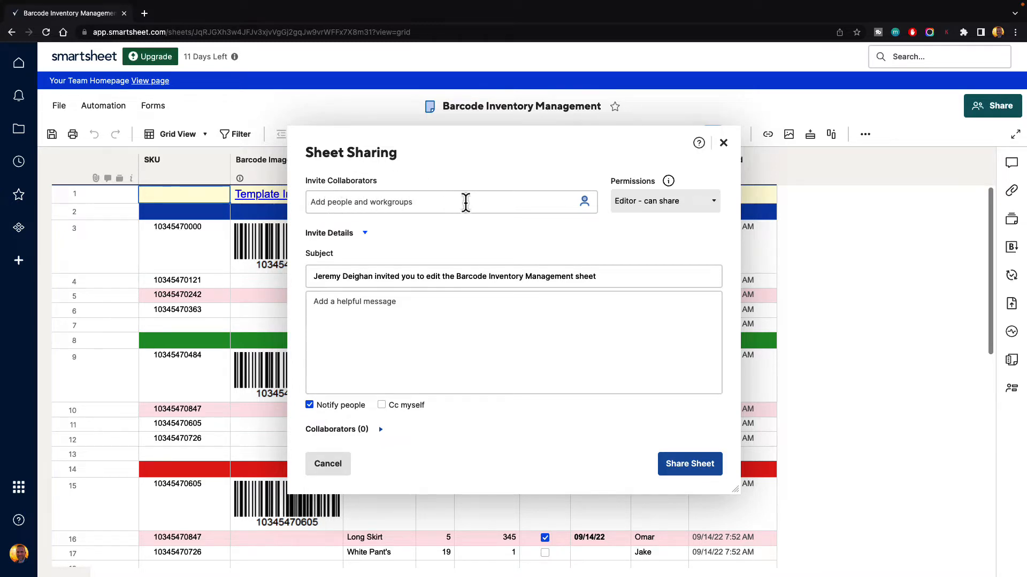
pyautogui.moveTo(667, 193)
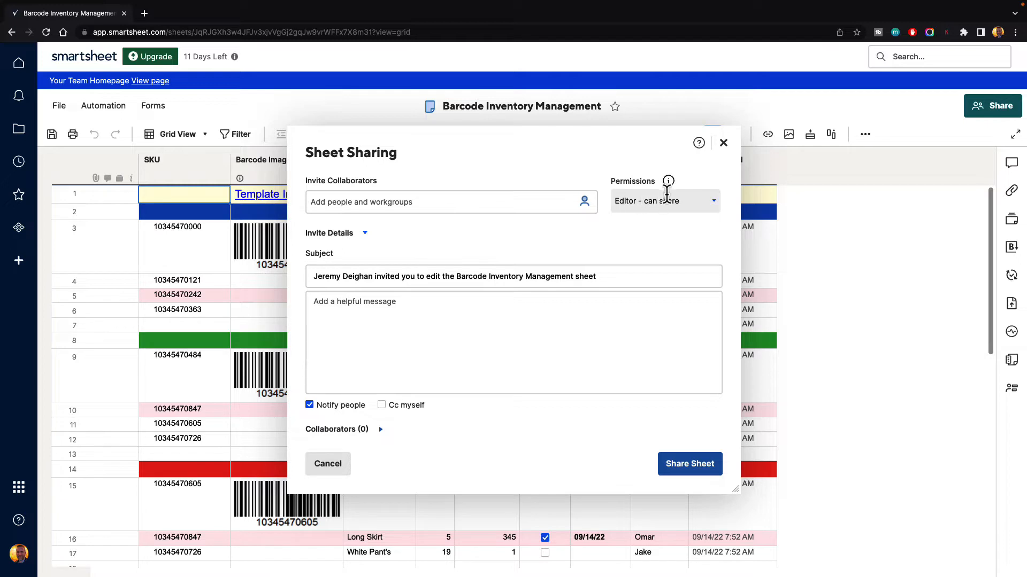
pyautogui.moveTo(352, 257)
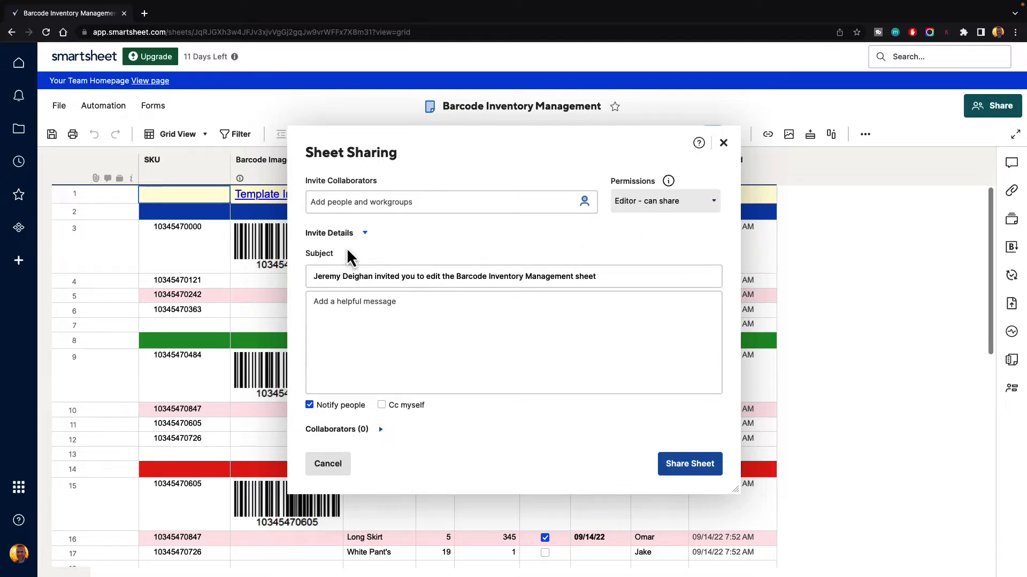
pyautogui.moveTo(507, 311)
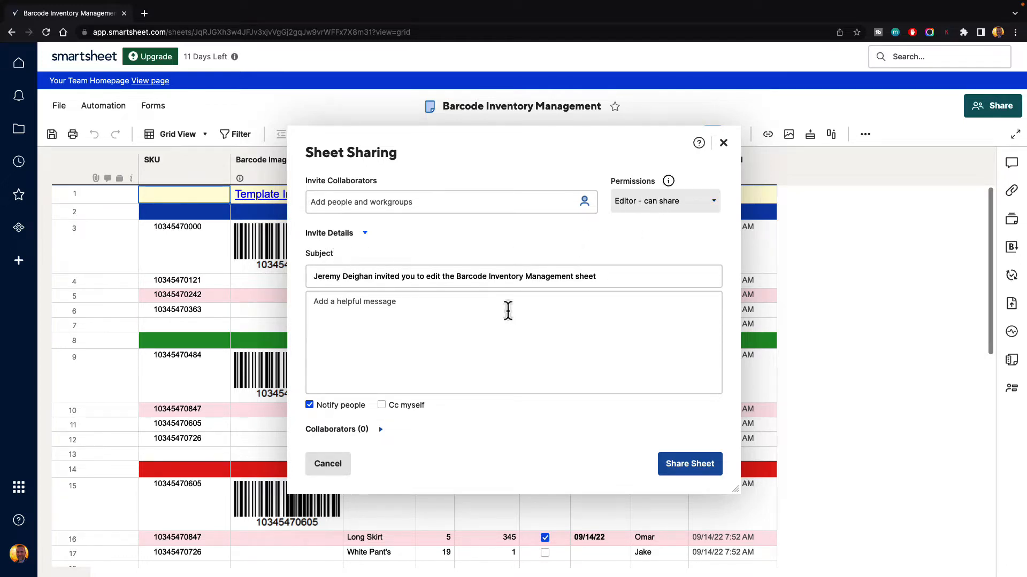
pyautogui.moveTo(380, 335)
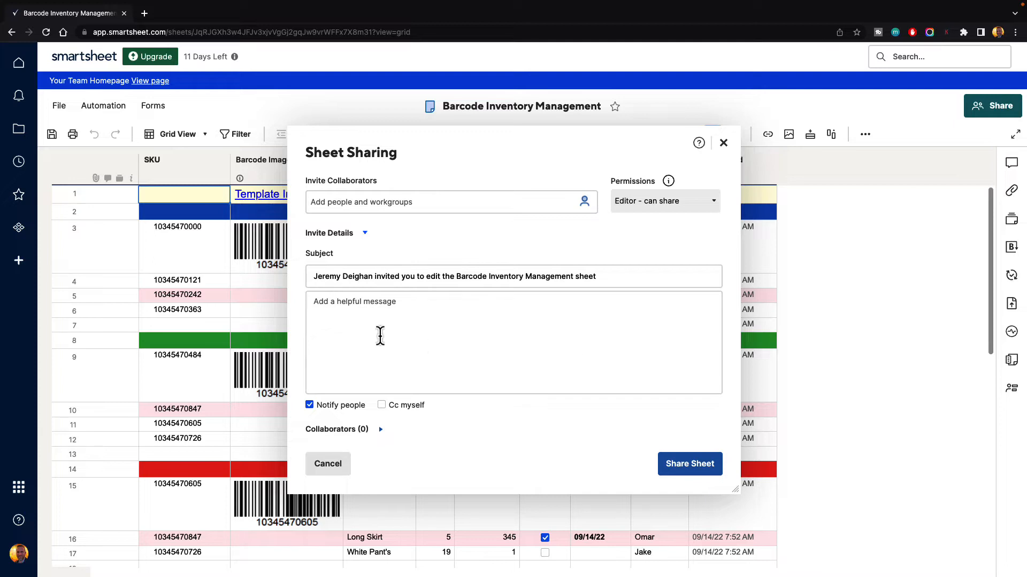
pyautogui.moveTo(382, 434)
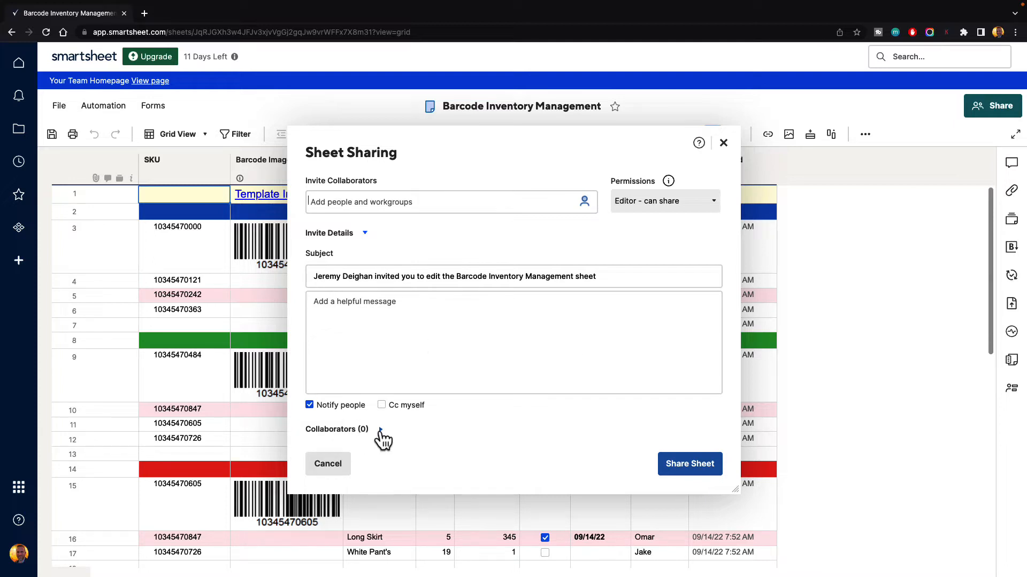
pyautogui.moveTo(448, 459)
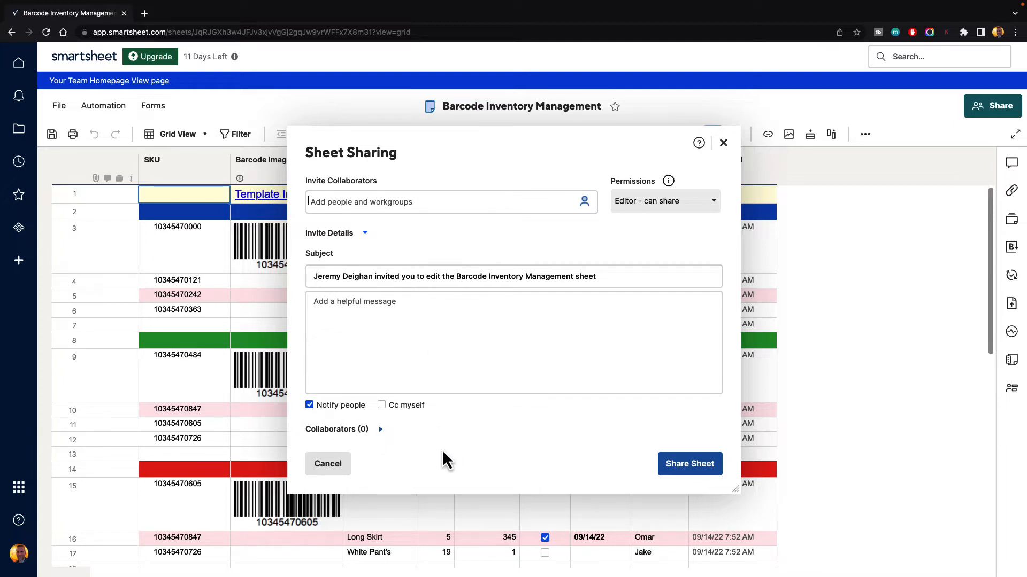
pyautogui.moveTo(689, 463)
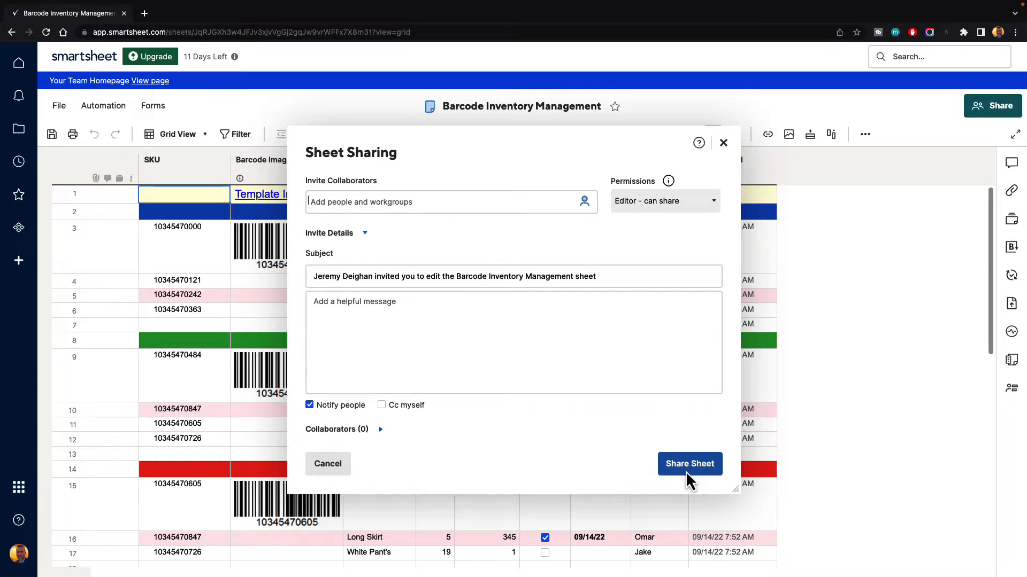
pyautogui.moveTo(412, 233)
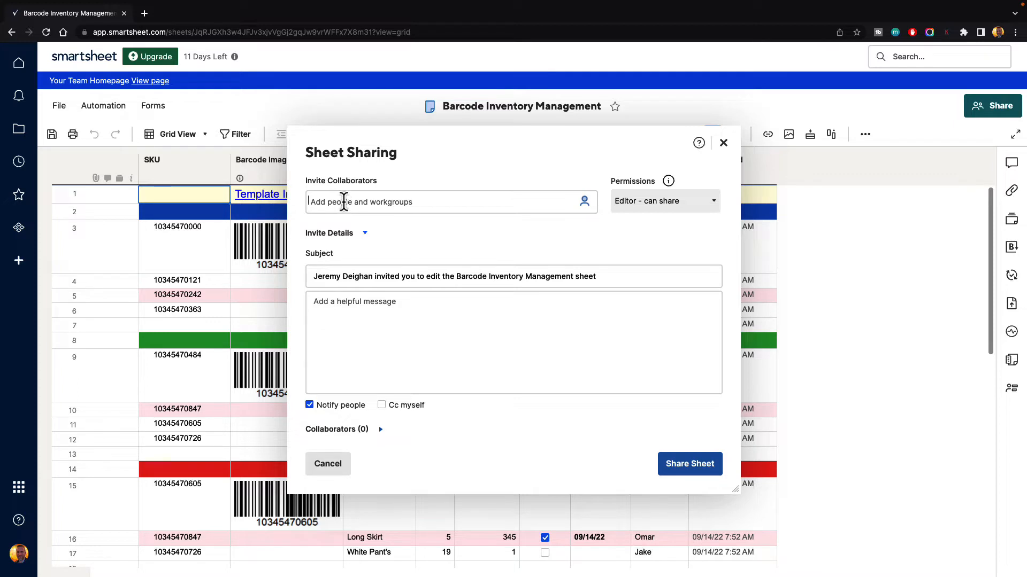
pyautogui.moveTo(501, 201)
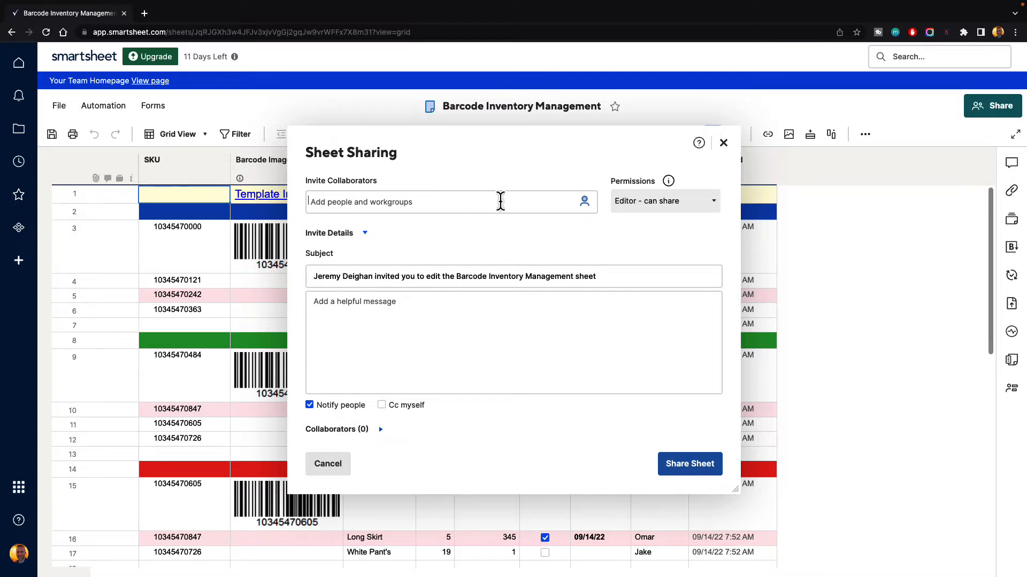
pyautogui.moveTo(583, 201)
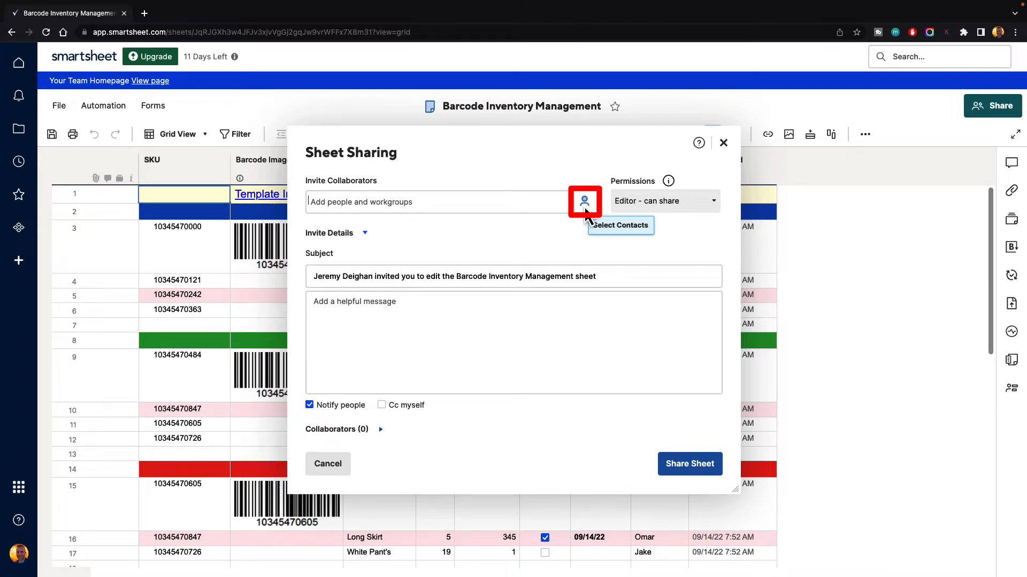
# Step: Open the Select Contacts picker and keep All Contacts selected
pyautogui.click(584, 201)
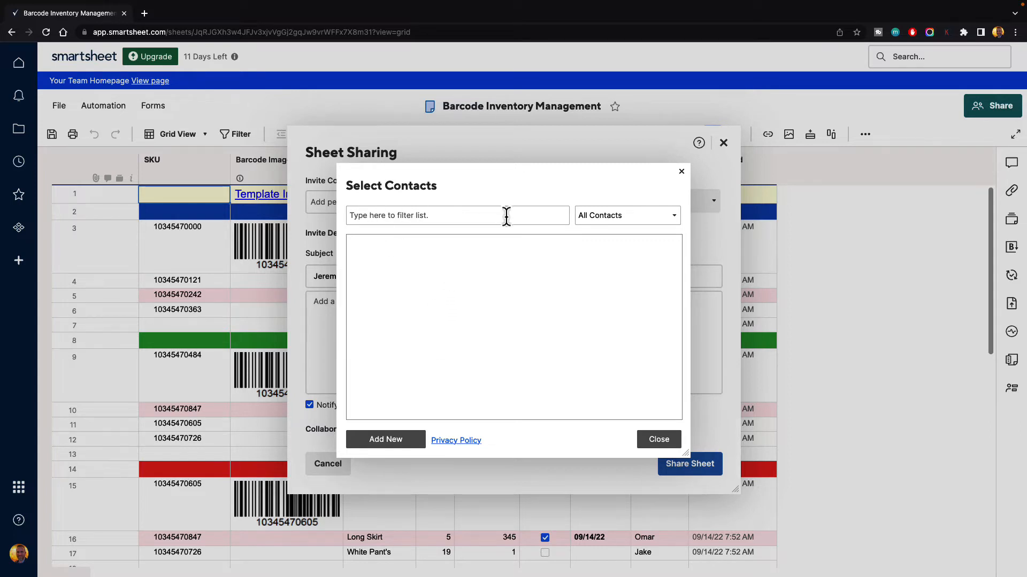
pyautogui.click(625, 216)
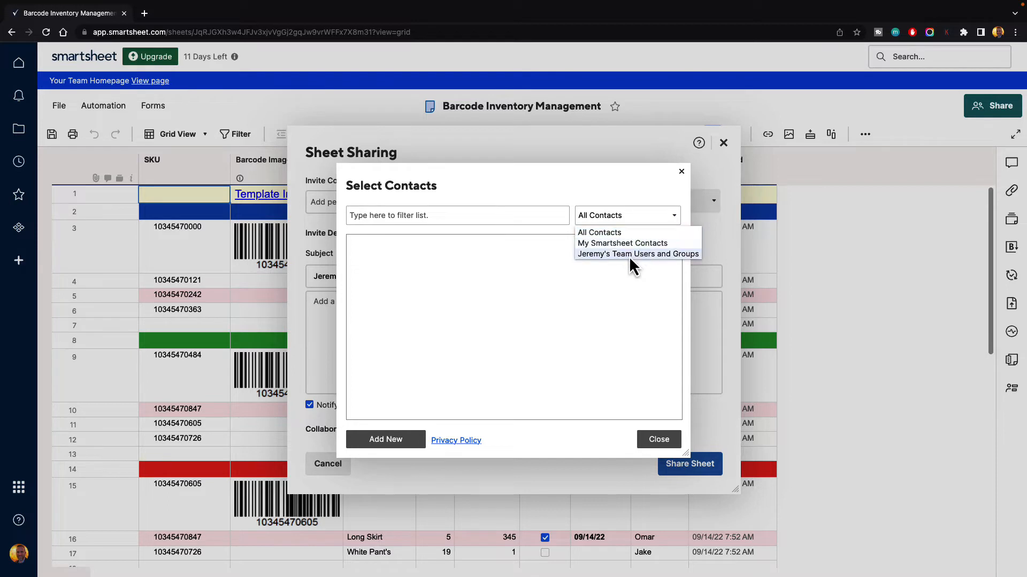
pyautogui.moveTo(627, 216)
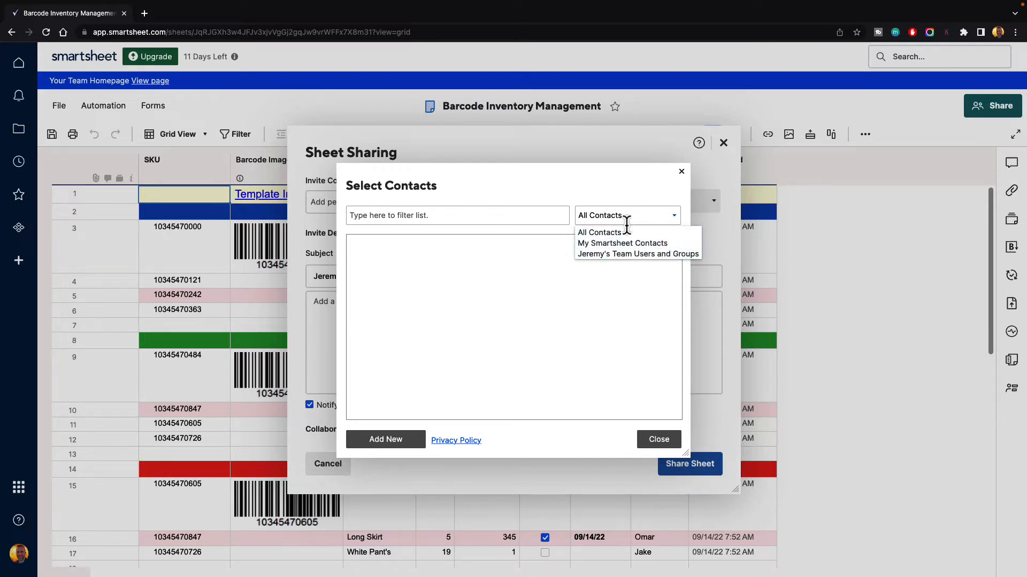
pyautogui.click(598, 233)
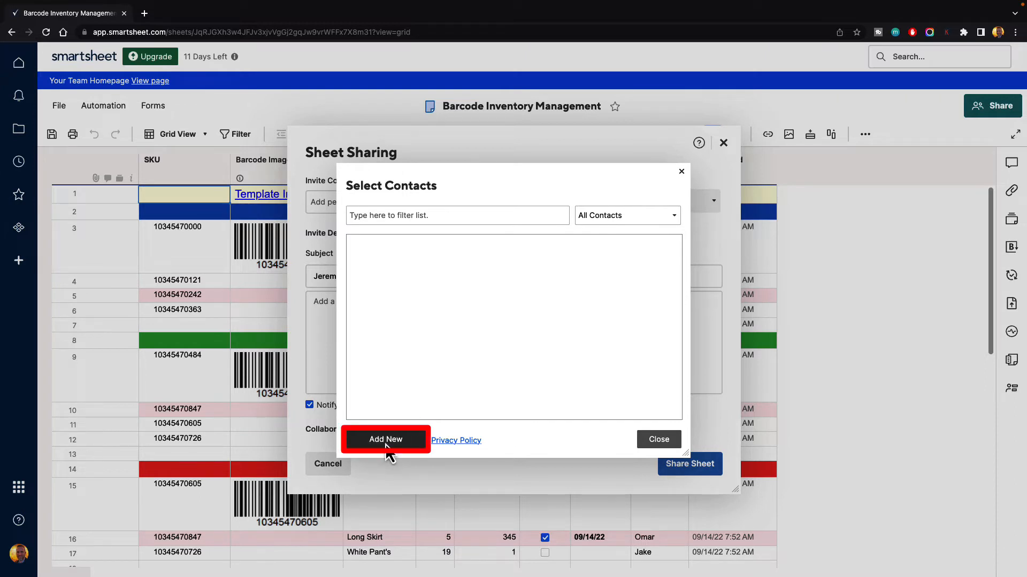
# Step: Create Paul as a new contact and tick him as an invitee
pyautogui.click(385, 439)
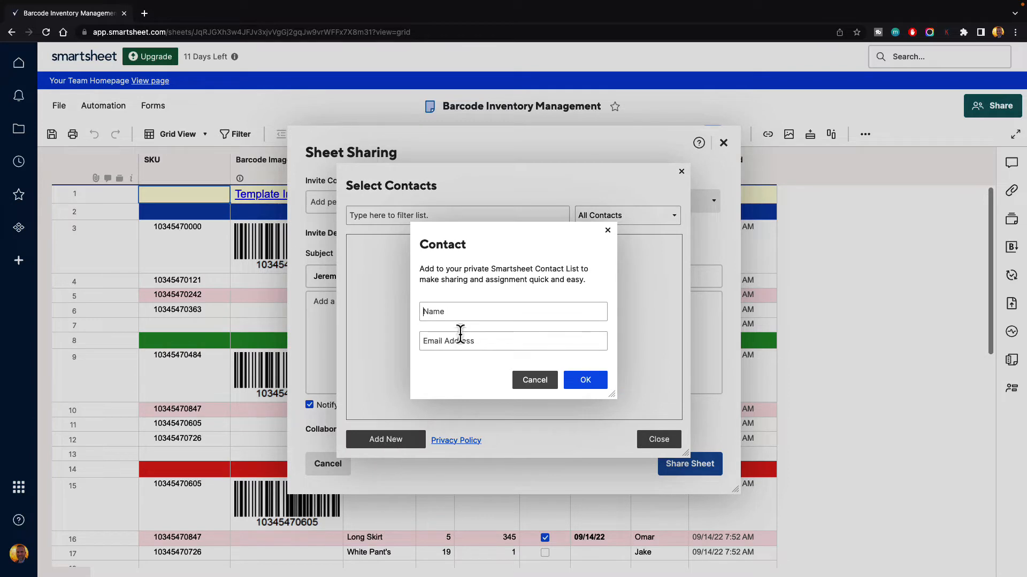
pyautogui.moveTo(571, 288)
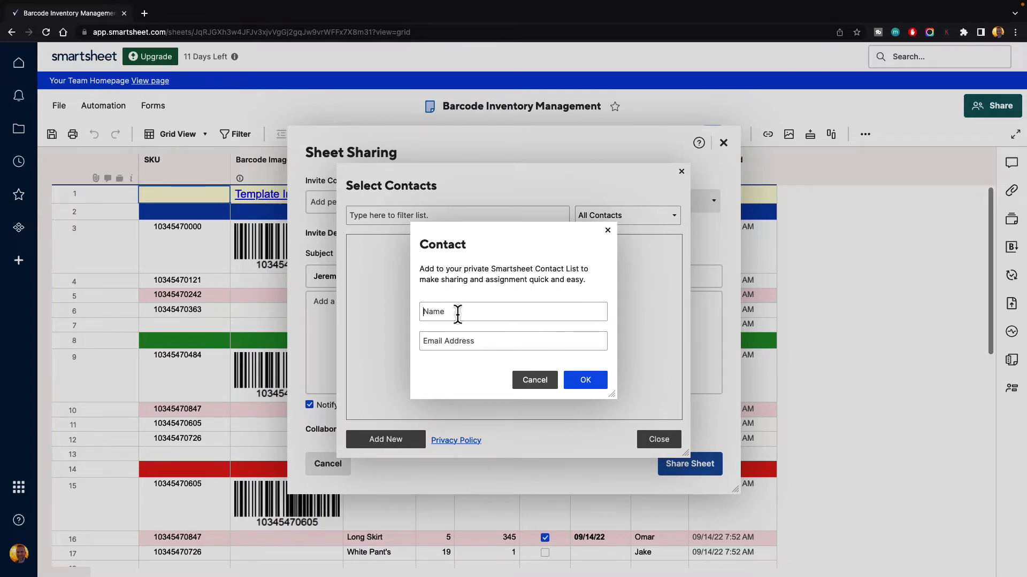
pyautogui.write('Paul')
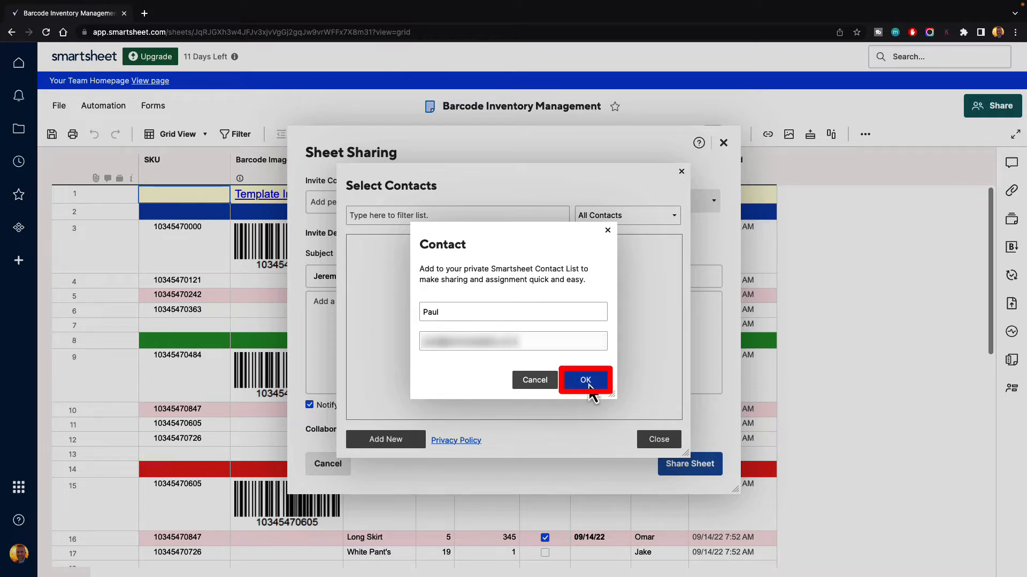
pyautogui.click(584, 379)
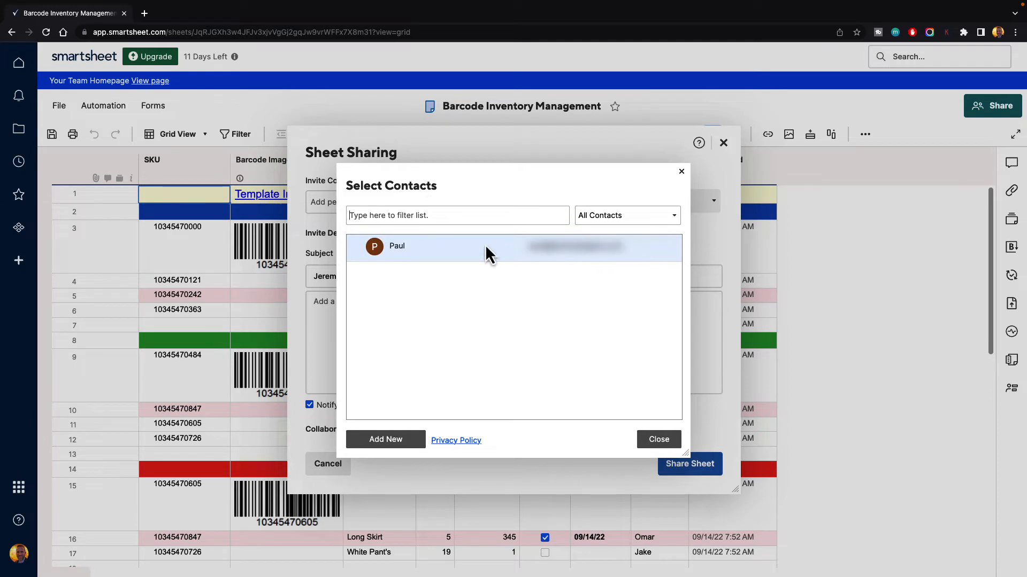
pyautogui.moveTo(426, 263)
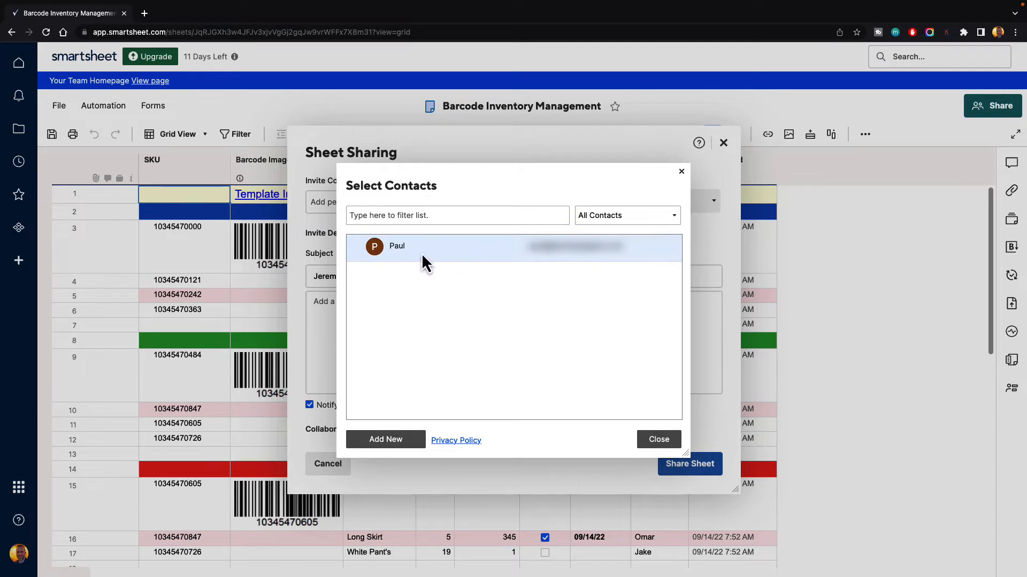
pyautogui.click(396, 246)
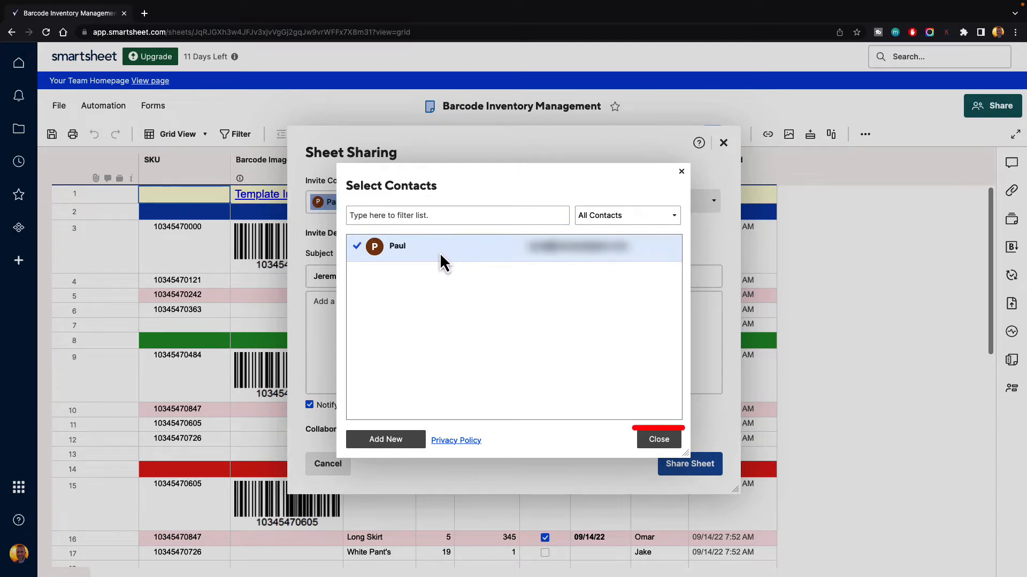
pyautogui.click(658, 439)
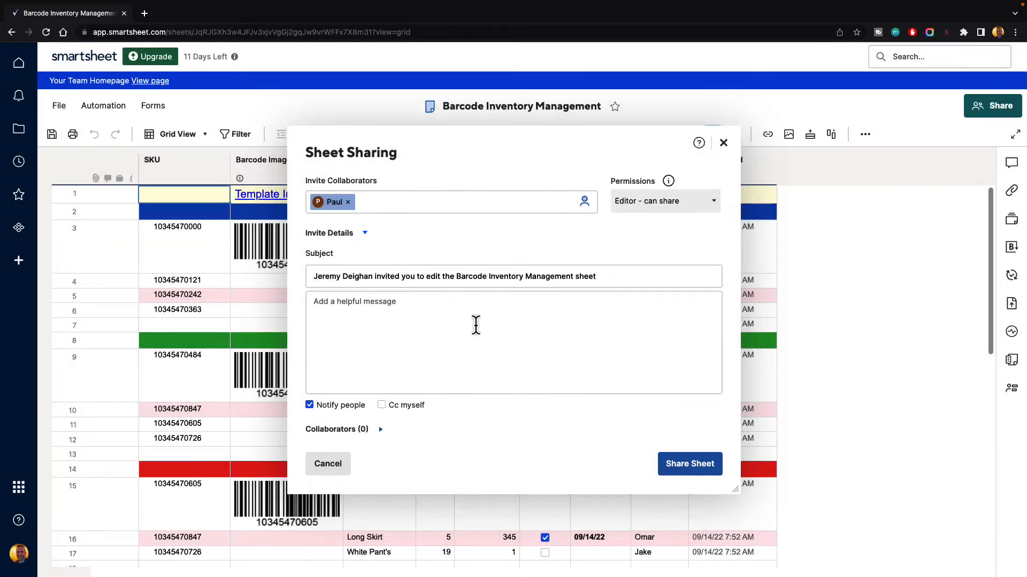
pyautogui.moveTo(353, 221)
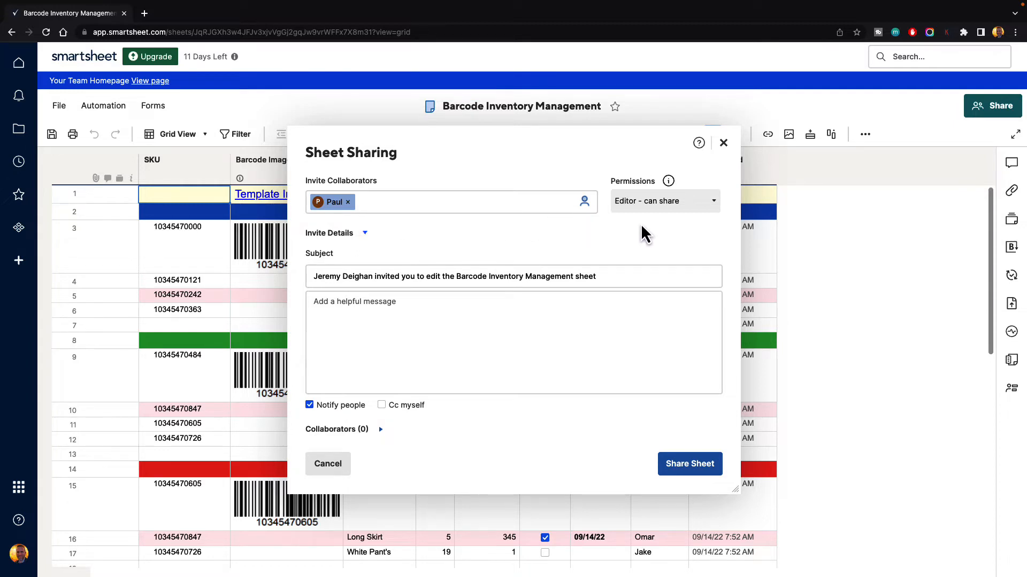
pyautogui.moveTo(582, 220)
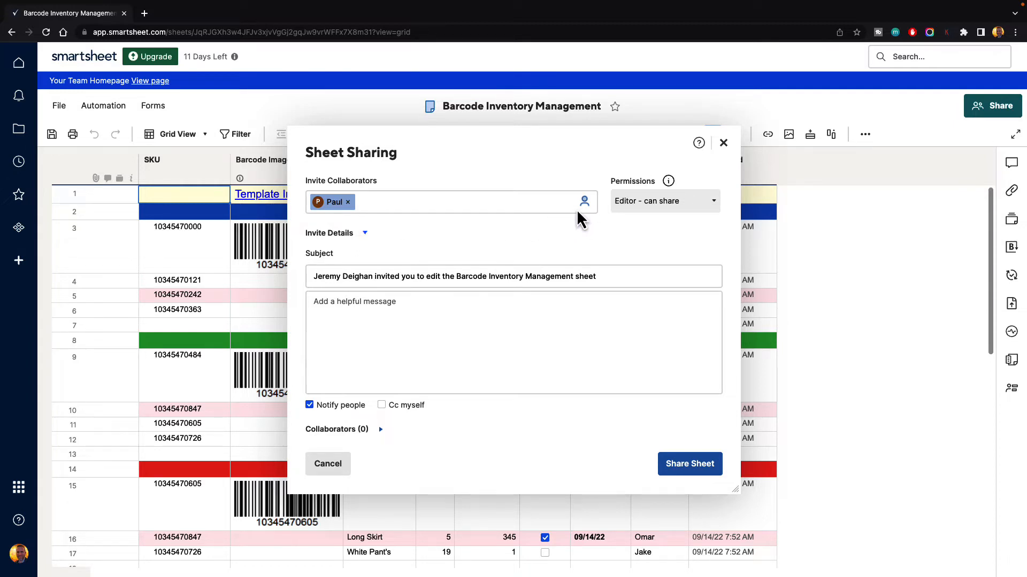
pyautogui.moveTo(622, 242)
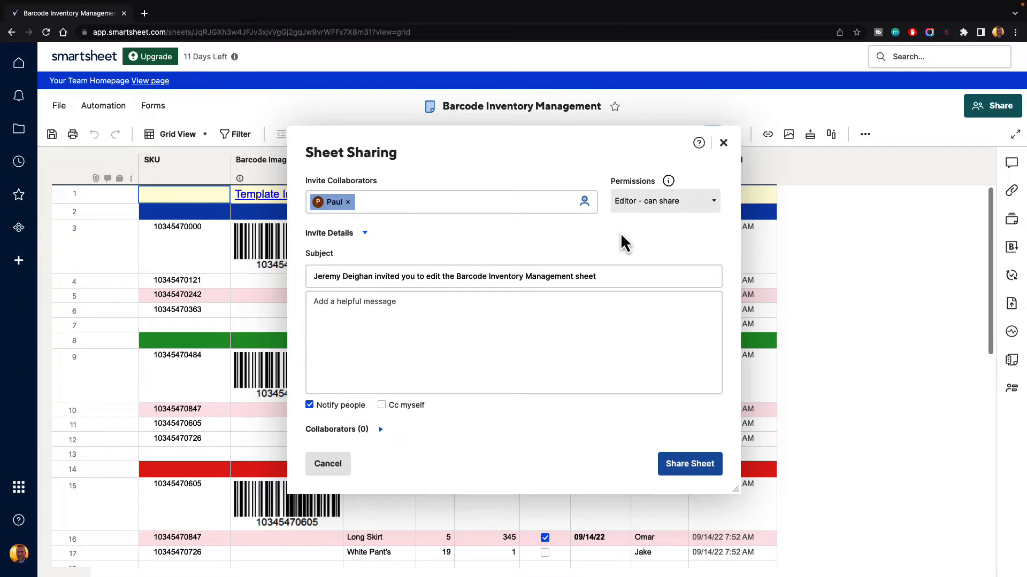
pyautogui.moveTo(589, 246)
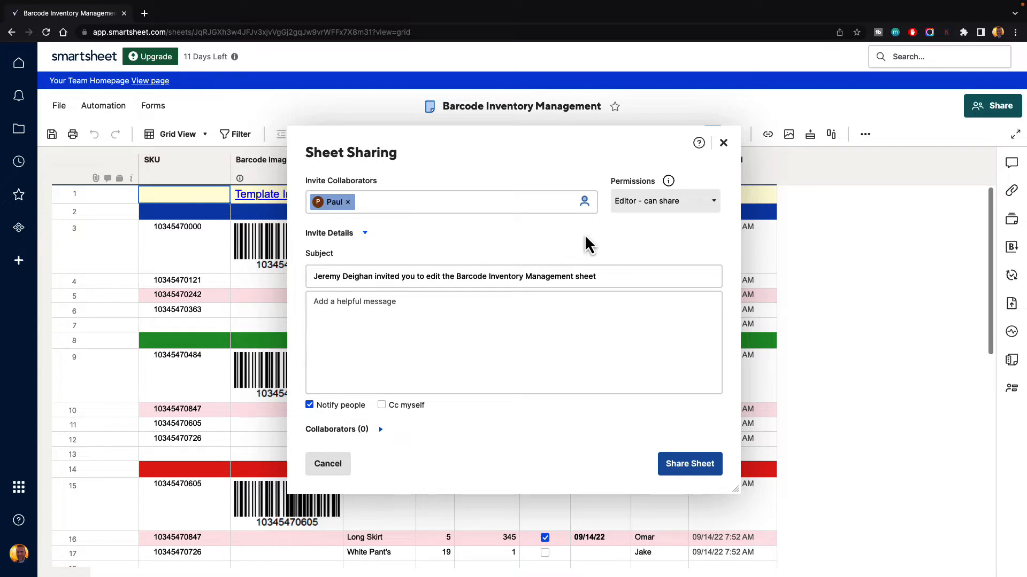
pyautogui.moveTo(550, 235)
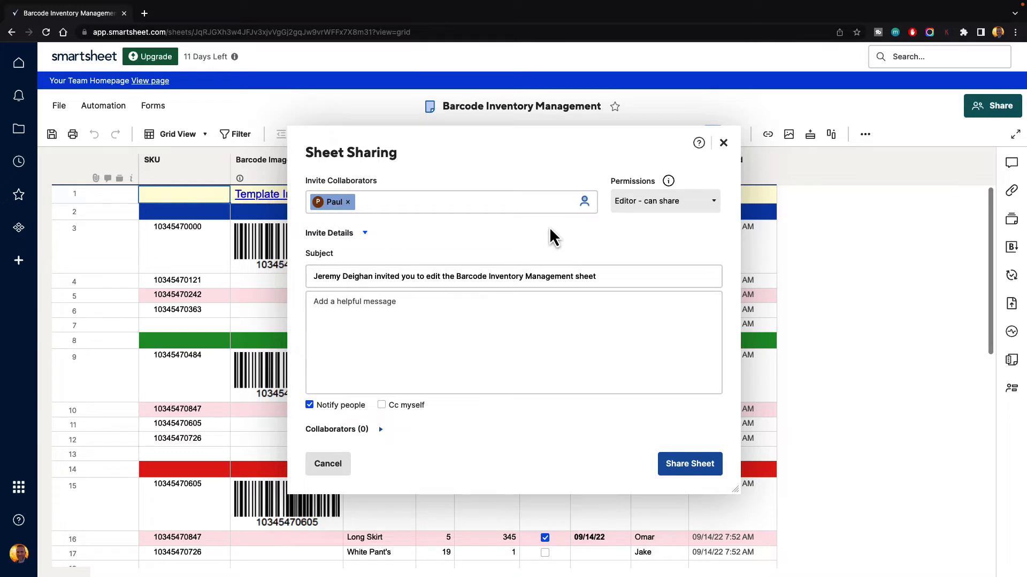
pyautogui.moveTo(548, 239)
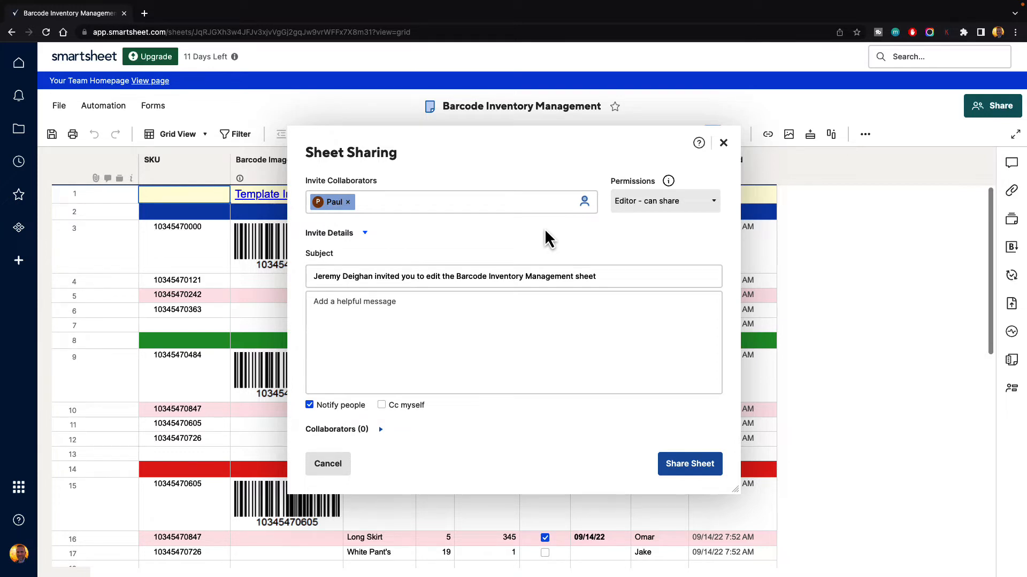
pyautogui.moveTo(632, 198)
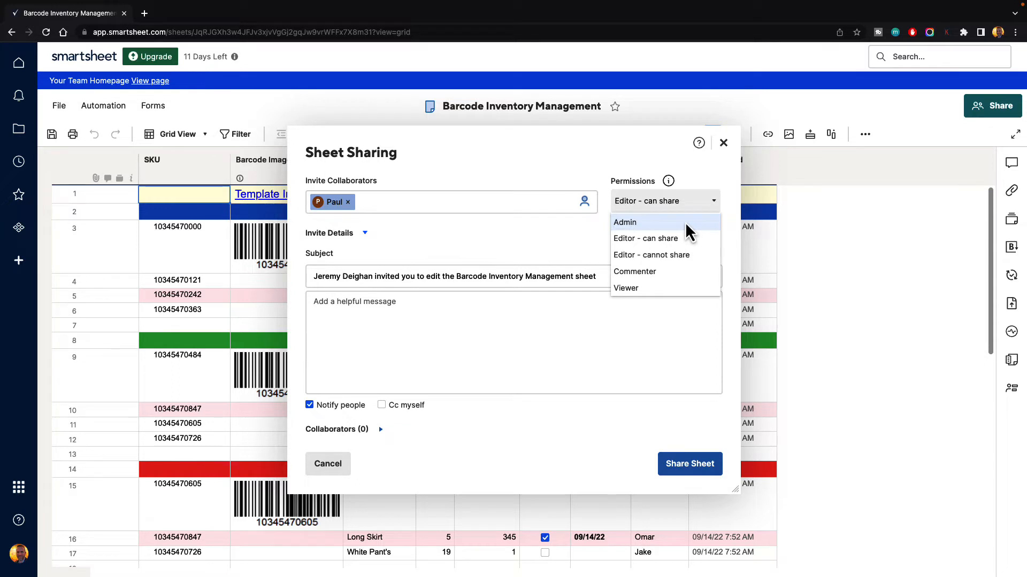
pyautogui.moveTo(655, 256)
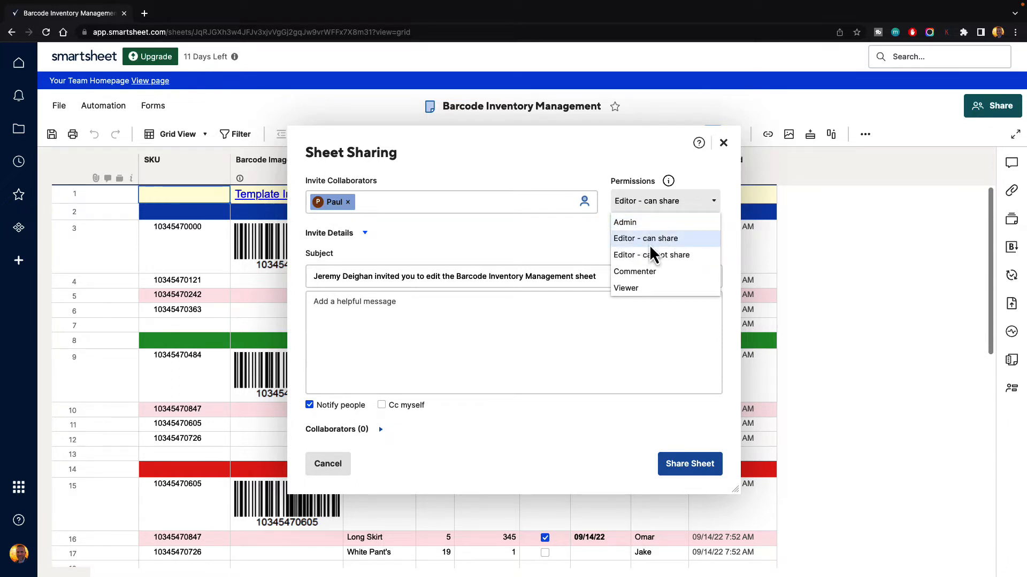
pyautogui.moveTo(674, 256)
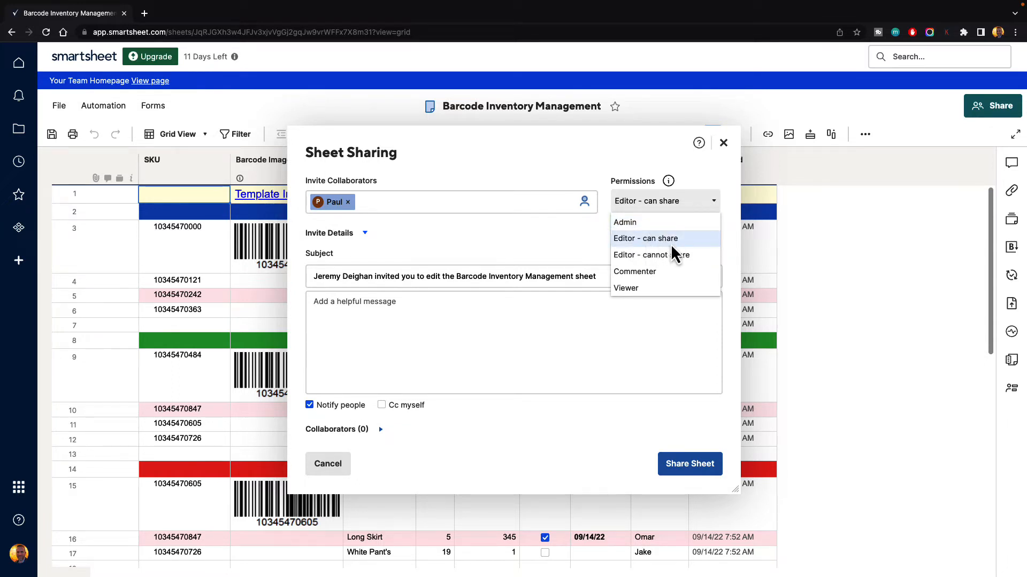
pyautogui.moveTo(651, 255)
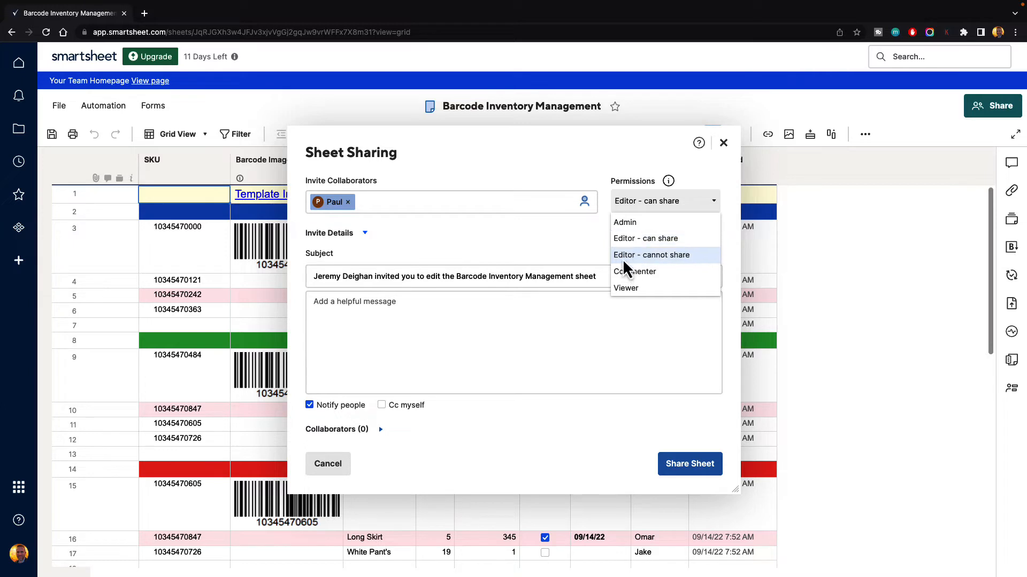
pyautogui.moveTo(691, 271)
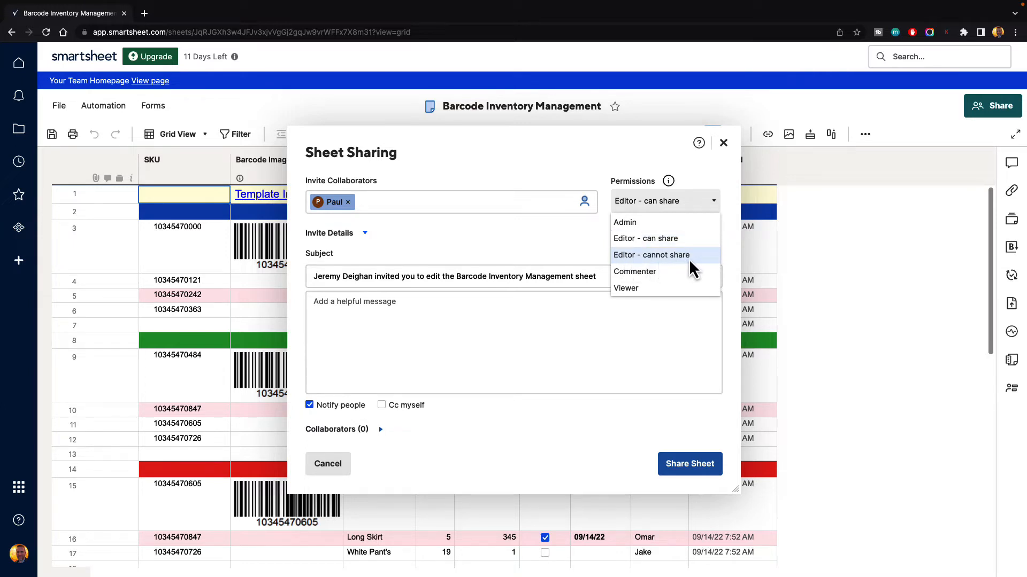
pyautogui.moveTo(659, 271)
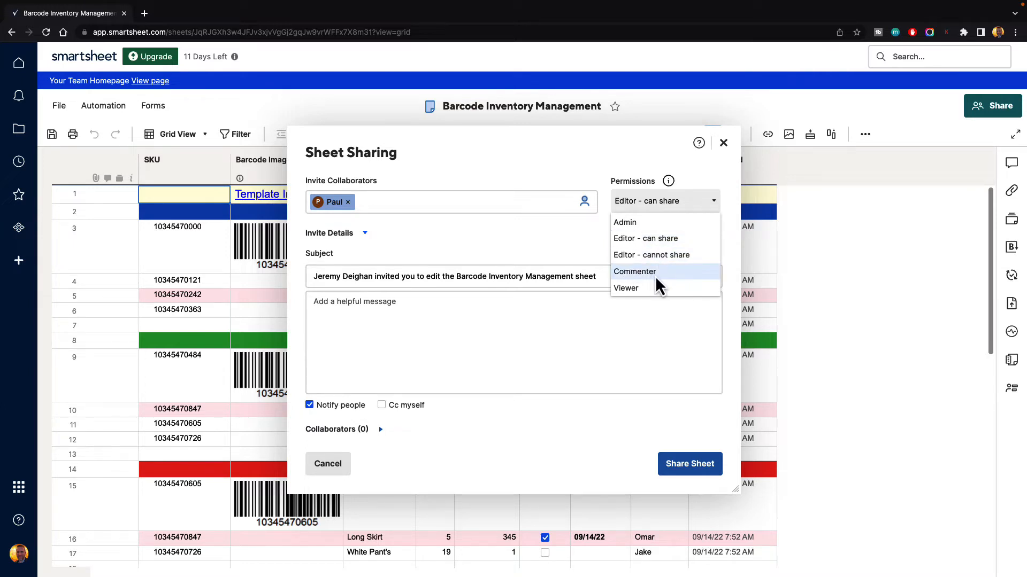
pyautogui.moveTo(667, 285)
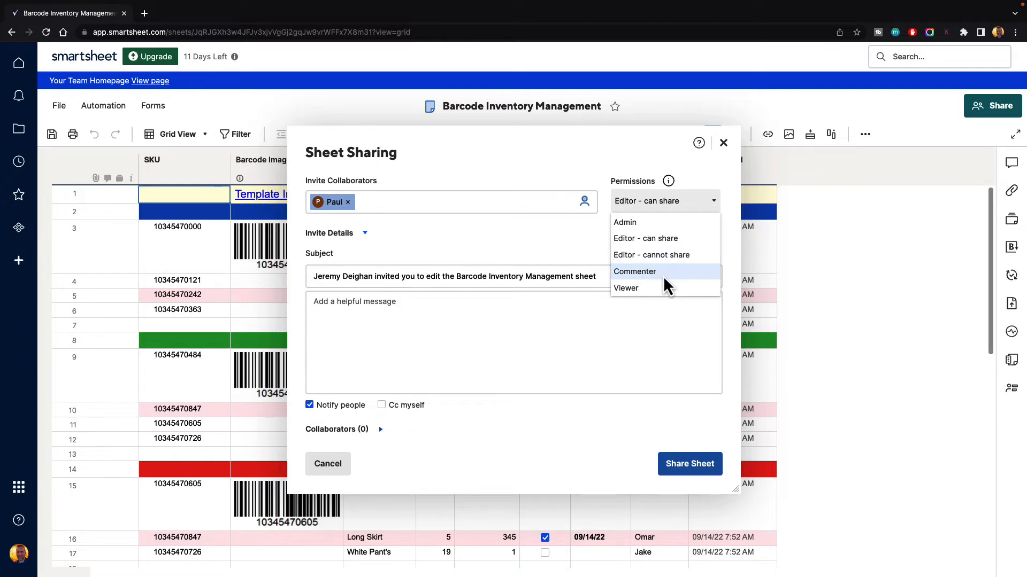
pyautogui.moveTo(658, 288)
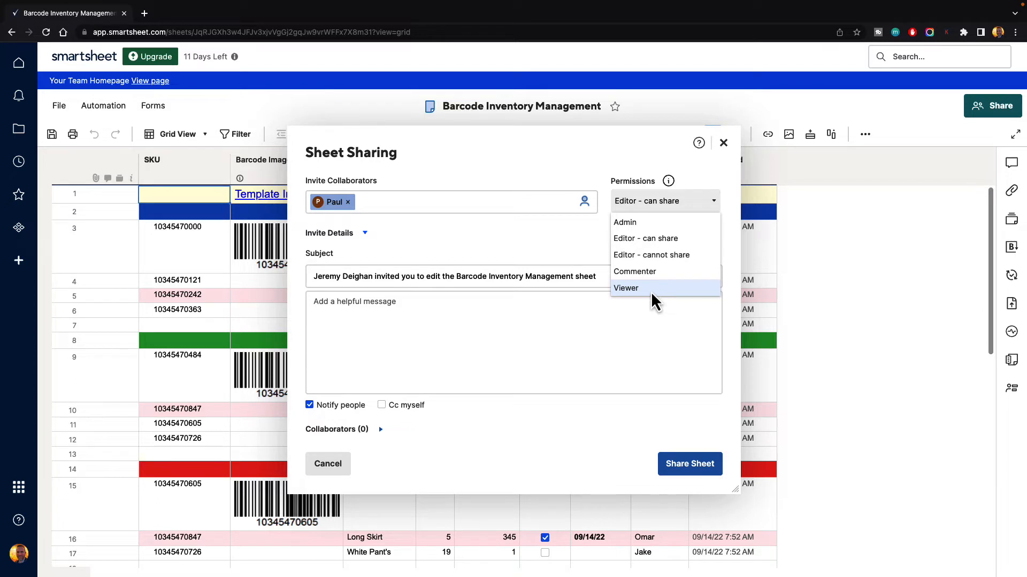
pyautogui.moveTo(660, 303)
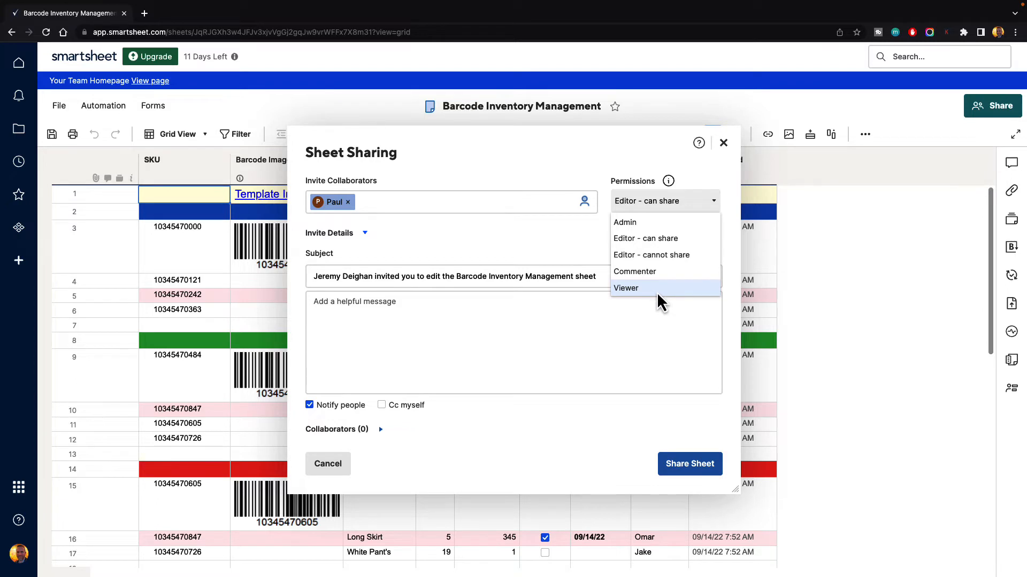
# Step: Set Paul's sharing permission to Viewer
pyautogui.click(627, 288)
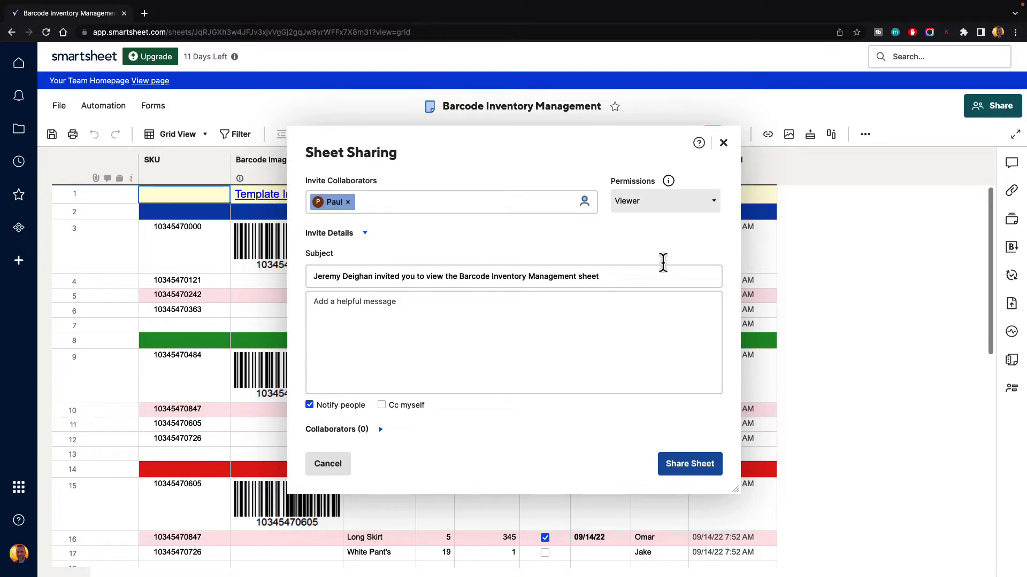
pyautogui.moveTo(395, 252)
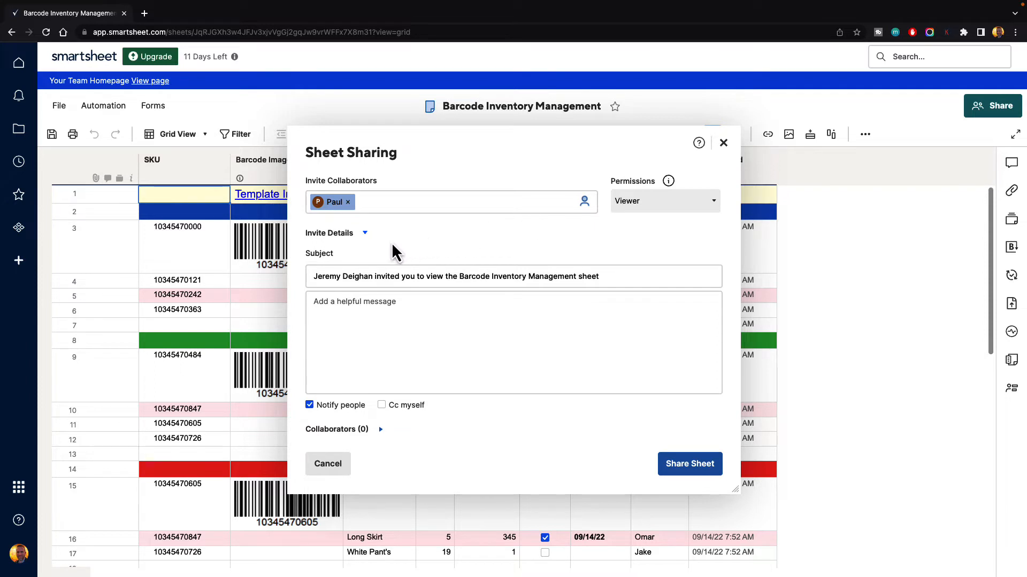
pyautogui.moveTo(357, 262)
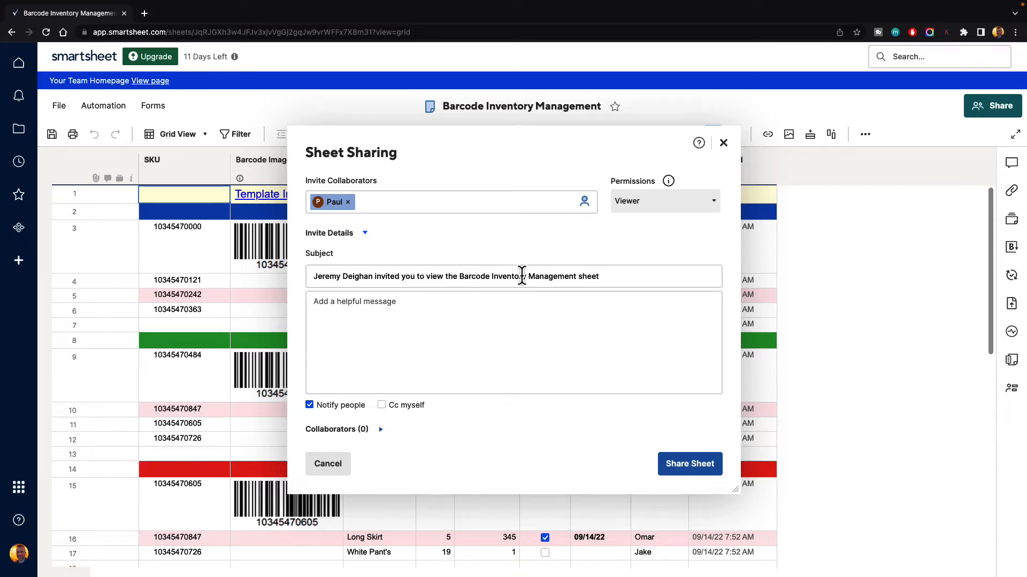
pyautogui.moveTo(367, 304)
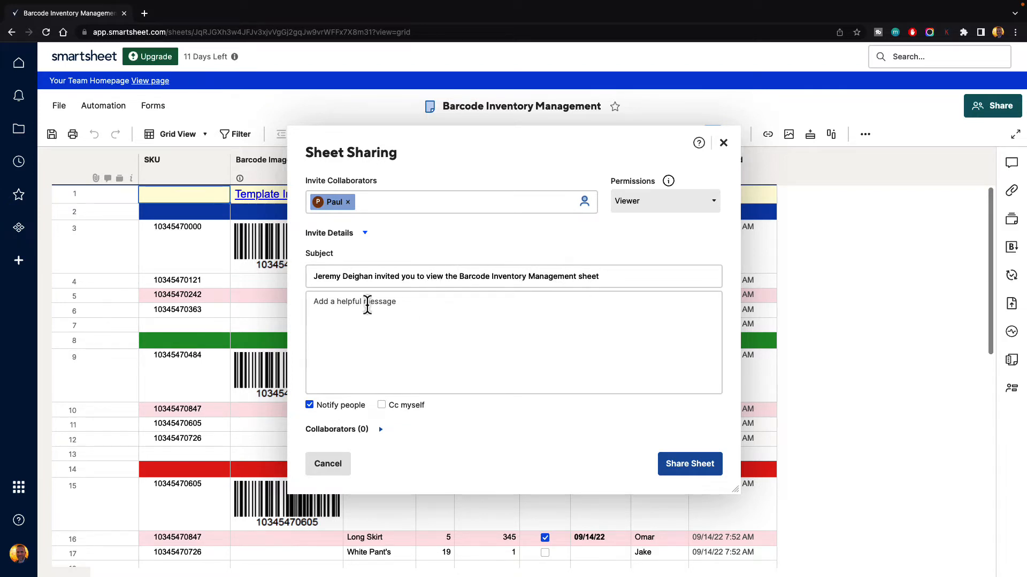
# Step: Write 'Hey Paul, Here is the updated inventory sheet you requested' with a sign-off
pyautogui.write('Hey P')
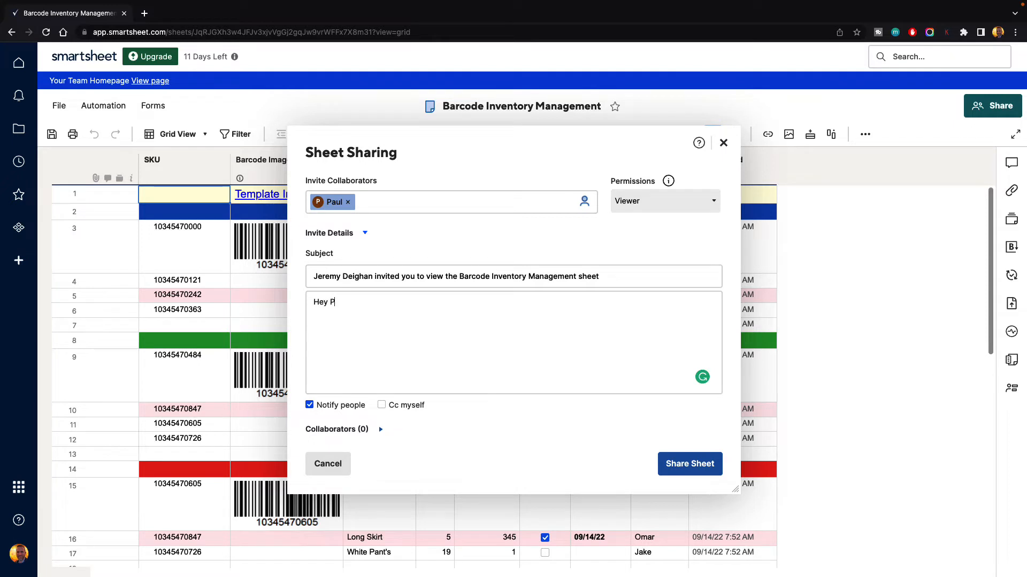
pyautogui.write('aul,')
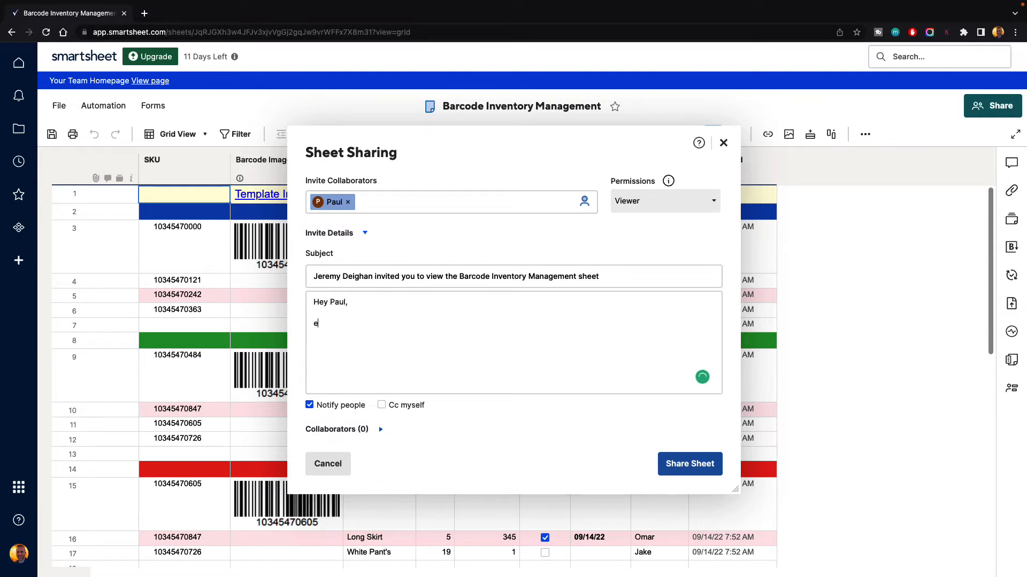
pyautogui.write('Here is th')
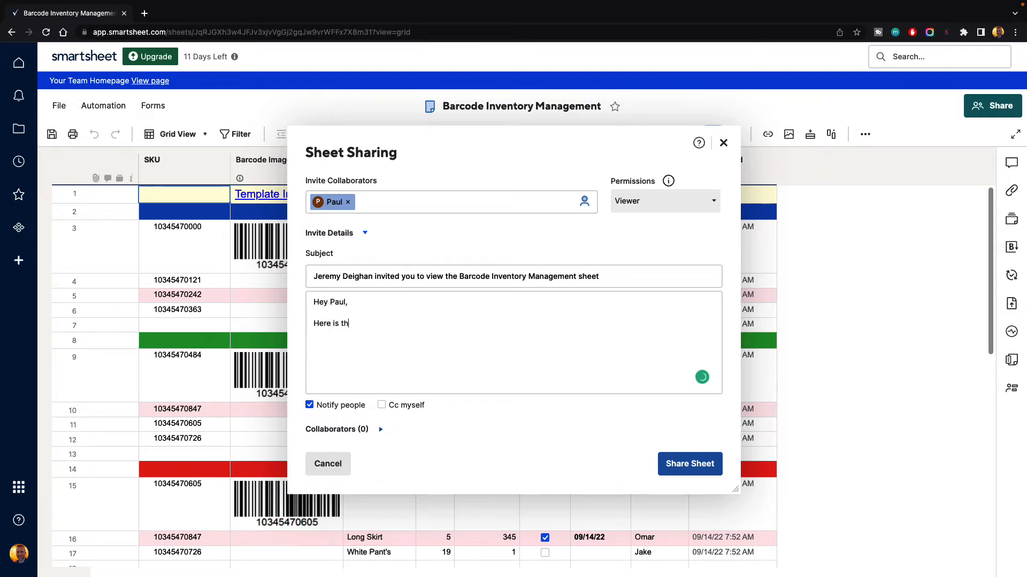
pyautogui.write('e updated inventory management sheet')
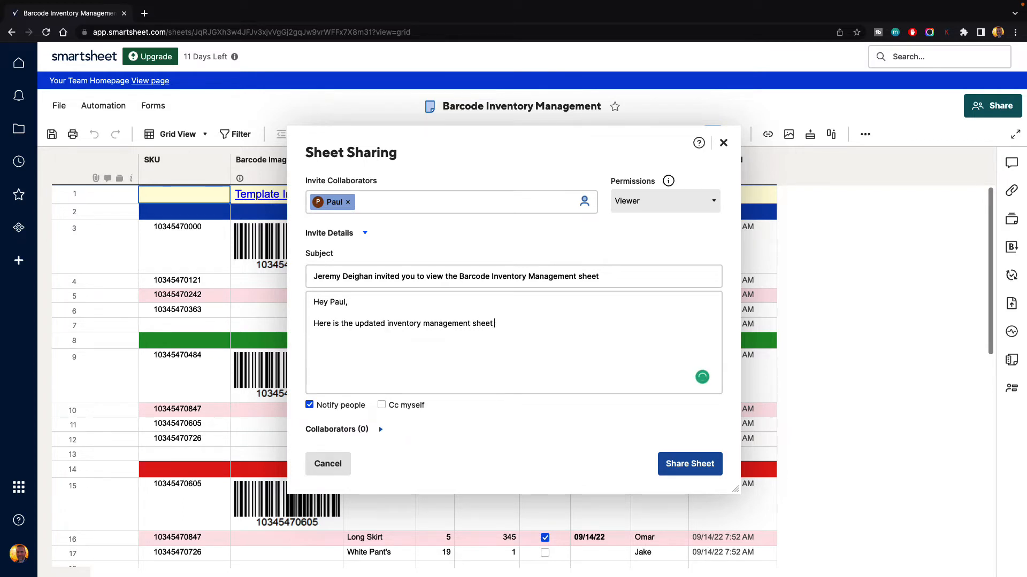
pyautogui.write('you requested')
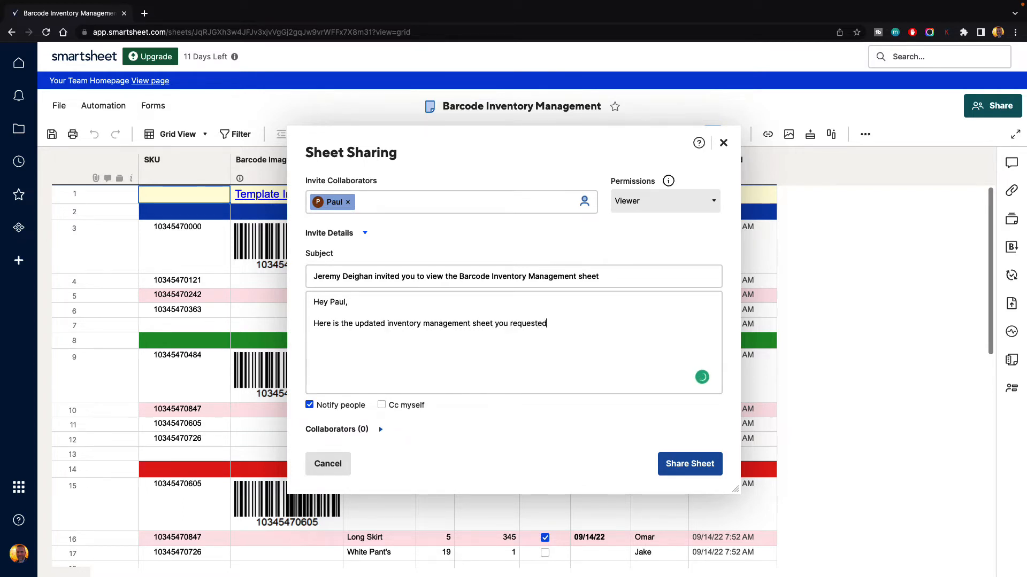
pyautogui.write('.')
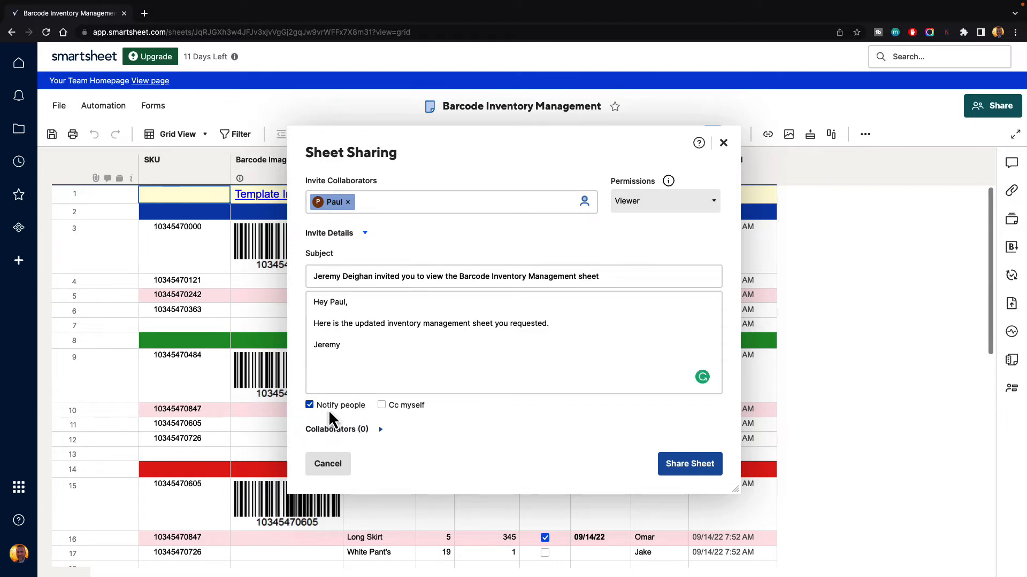
pyautogui.moveTo(414, 420)
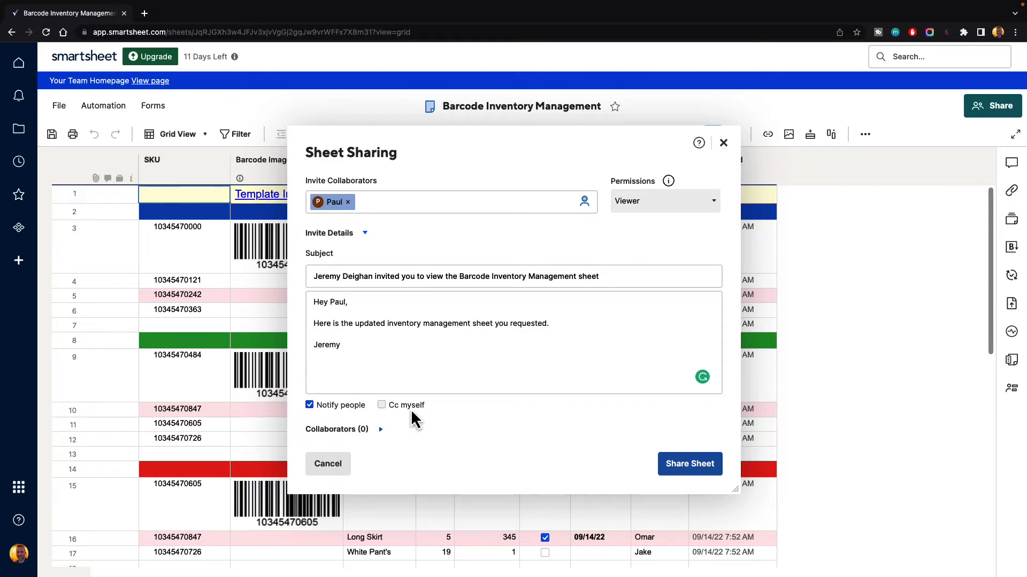
pyautogui.moveTo(383, 419)
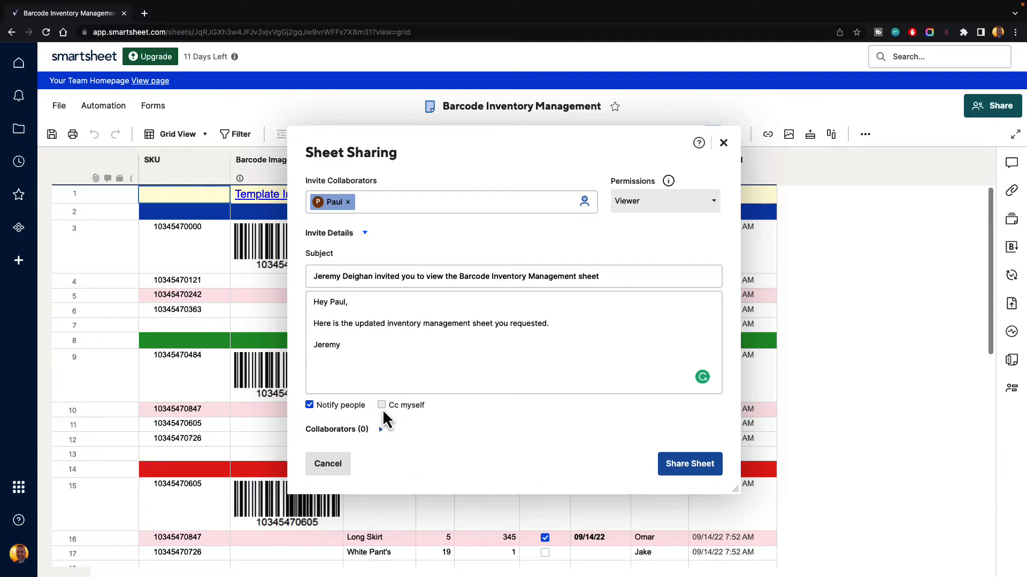
# Step: Tick Cc myself so the sender gets a copy of the invitation
pyautogui.click(382, 405)
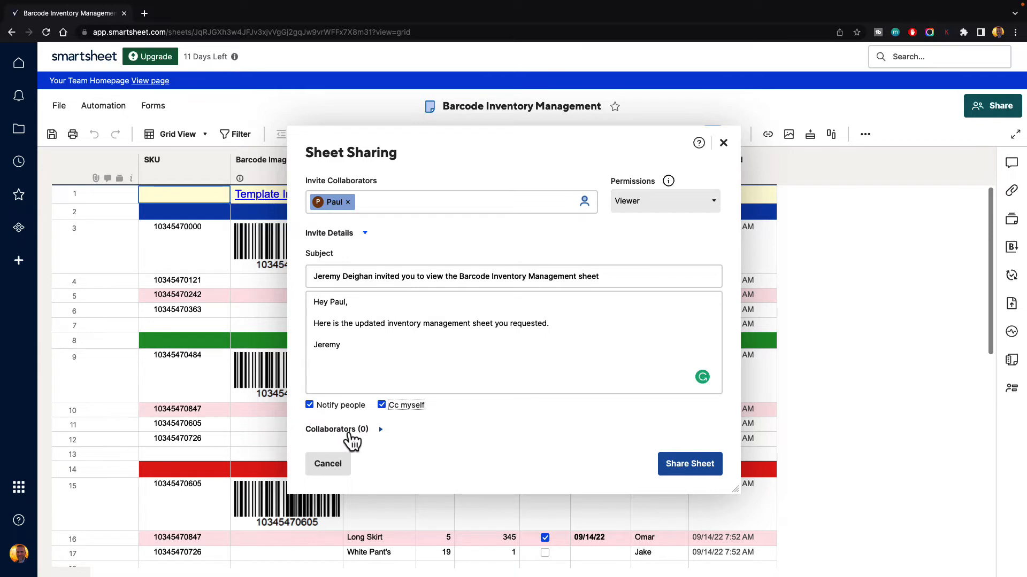
pyautogui.moveTo(385, 440)
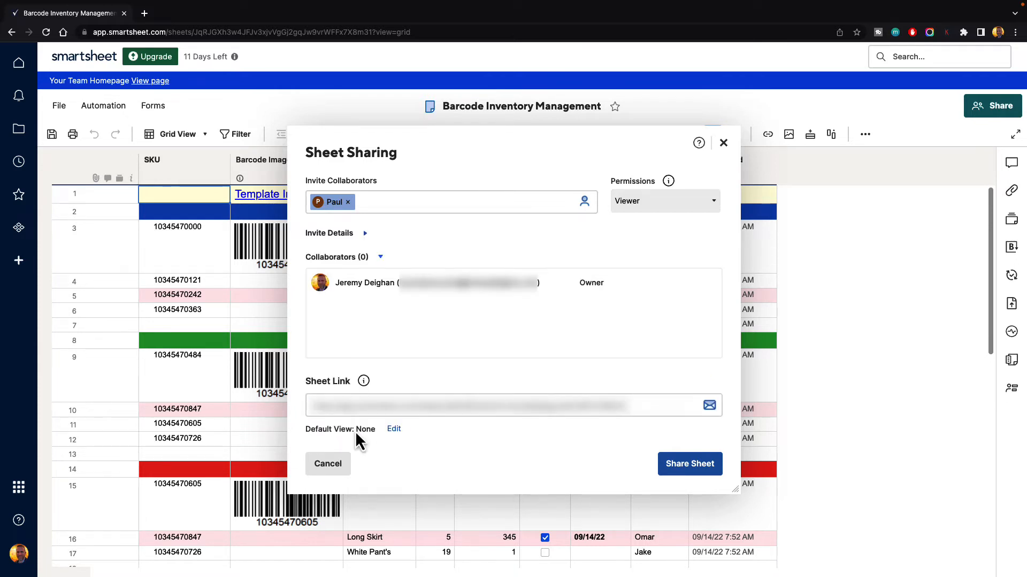
pyautogui.moveTo(370, 329)
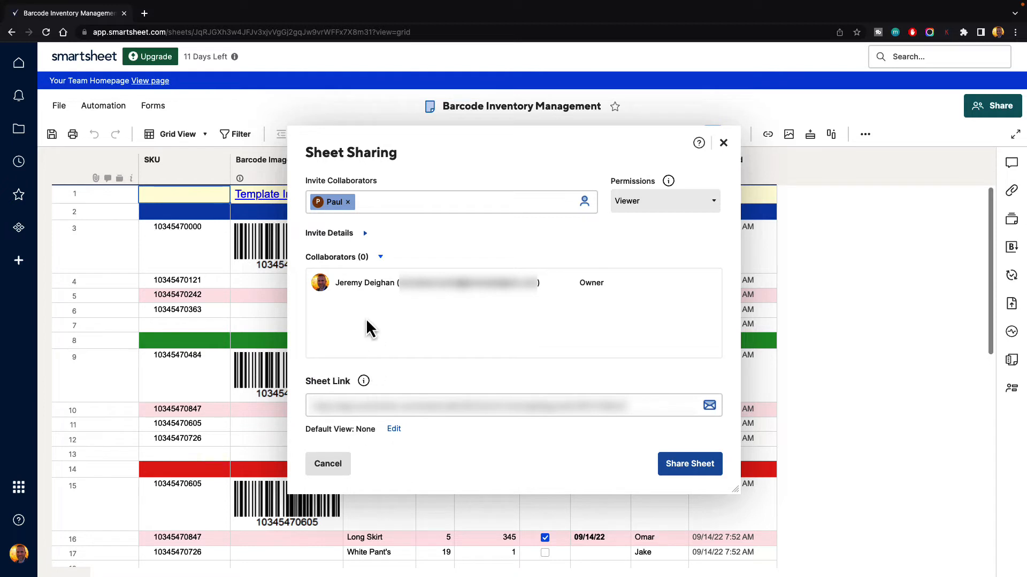
pyautogui.moveTo(364, 325)
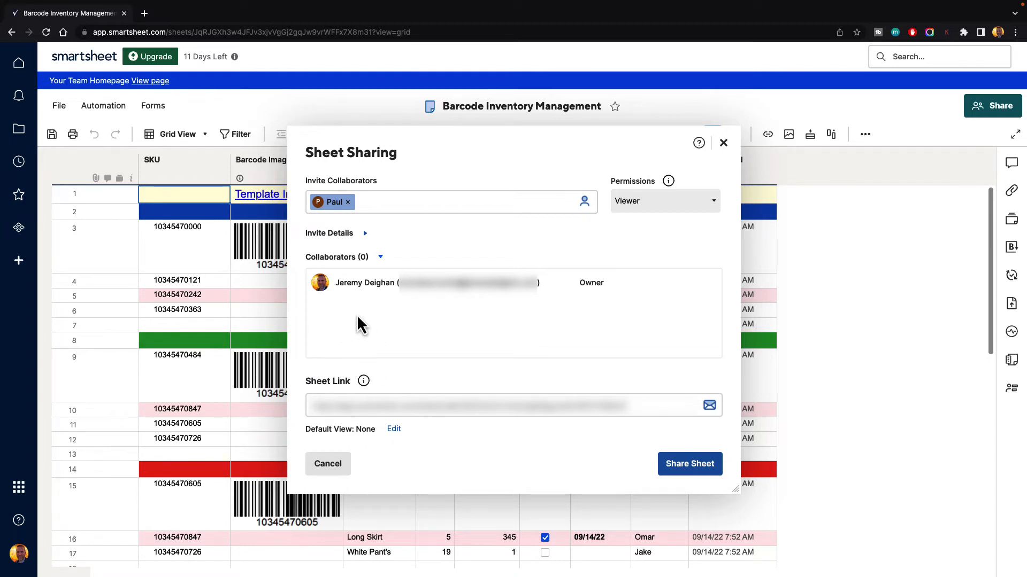
pyautogui.moveTo(531, 321)
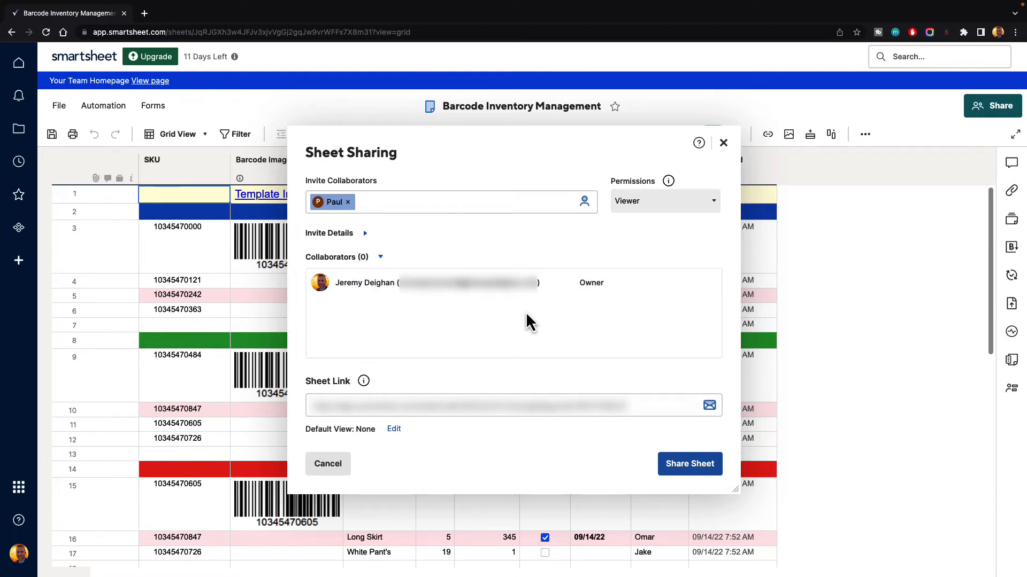
pyautogui.moveTo(614, 324)
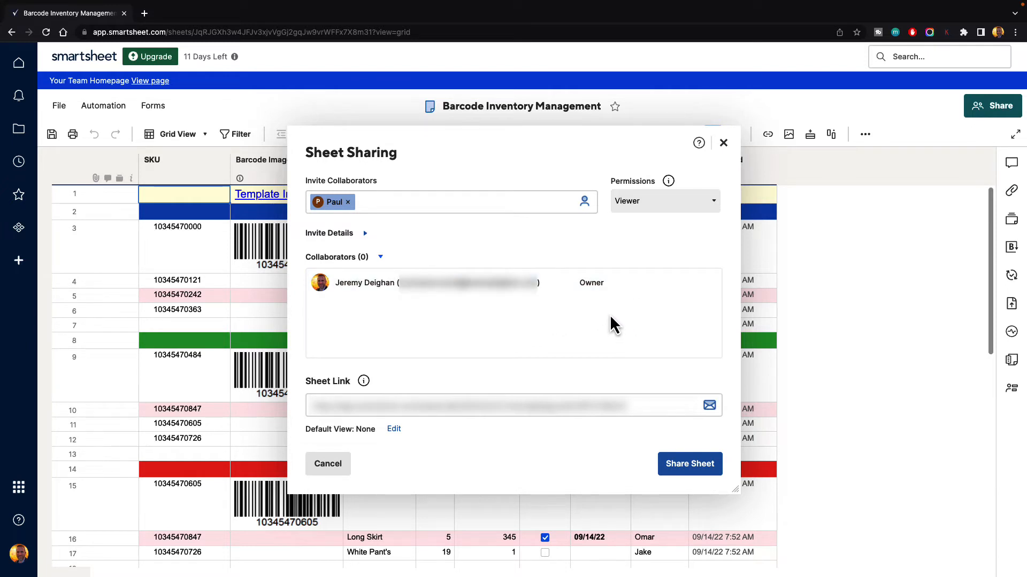
pyautogui.moveTo(432, 344)
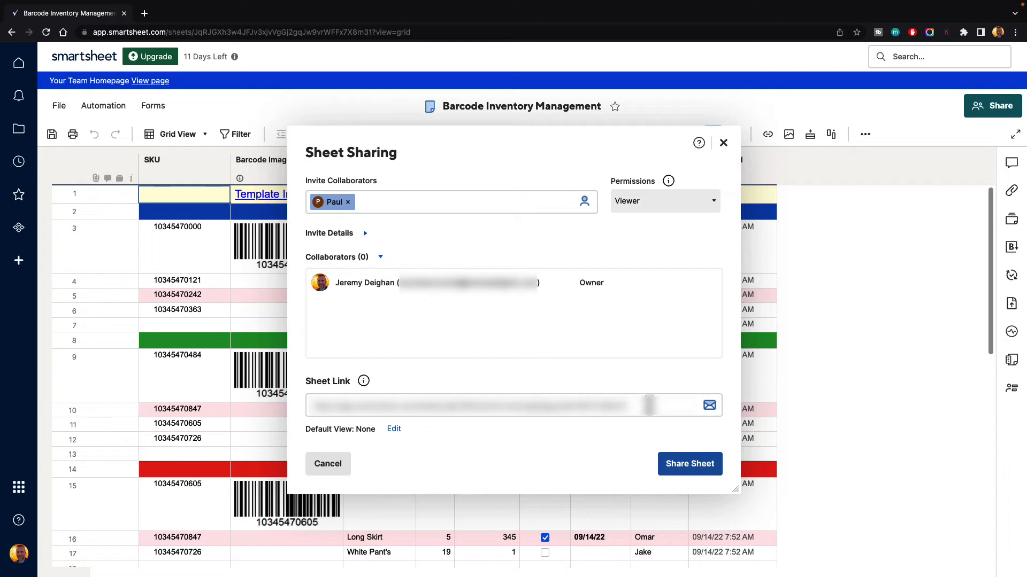
pyautogui.moveTo(661, 309)
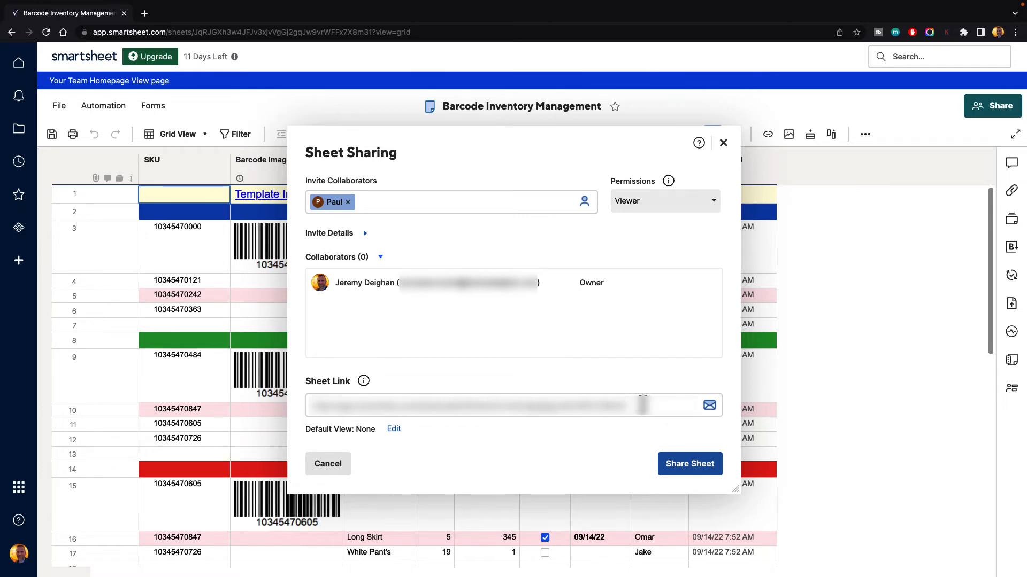
pyautogui.moveTo(348, 440)
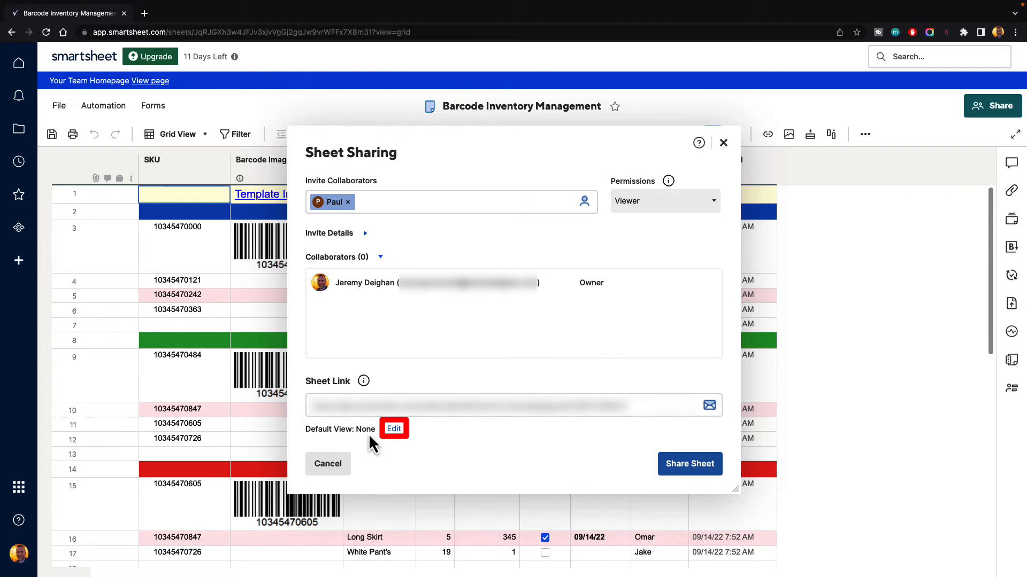
# Step: Save Card View as the default view, with lanes set to Reordered By
pyautogui.click(394, 429)
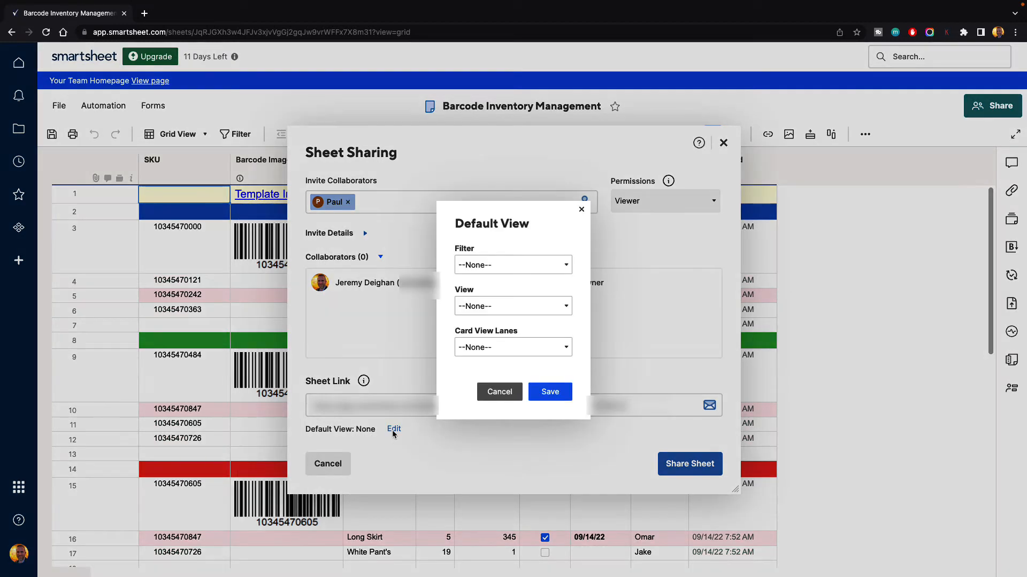
pyautogui.moveTo(455, 272)
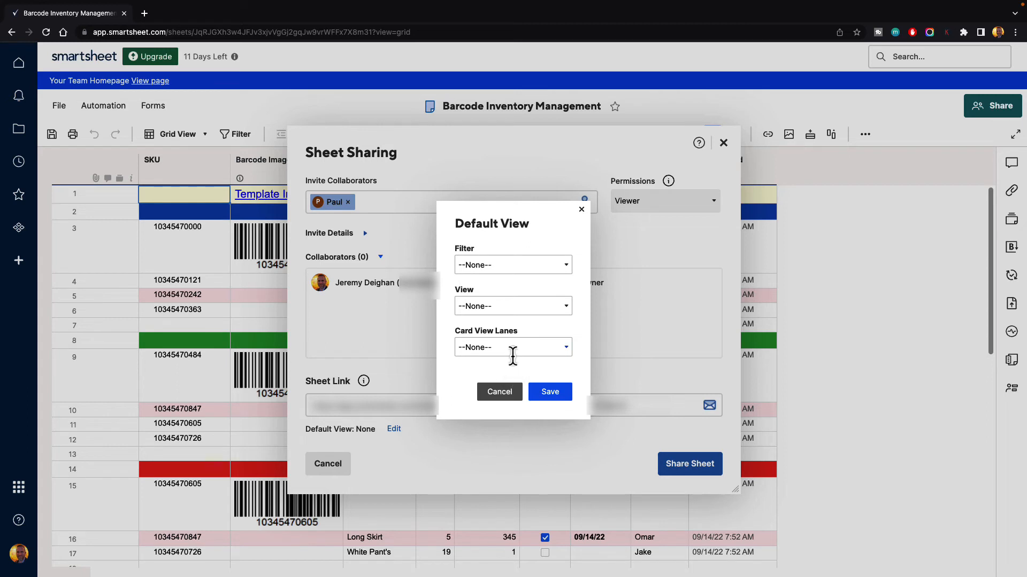
pyautogui.moveTo(458, 264)
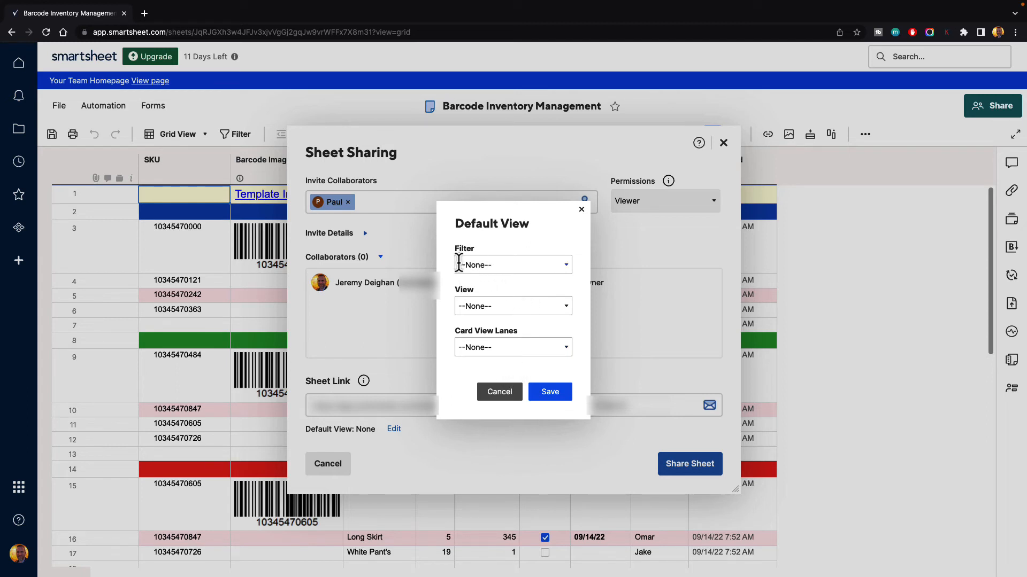
pyautogui.click(512, 265)
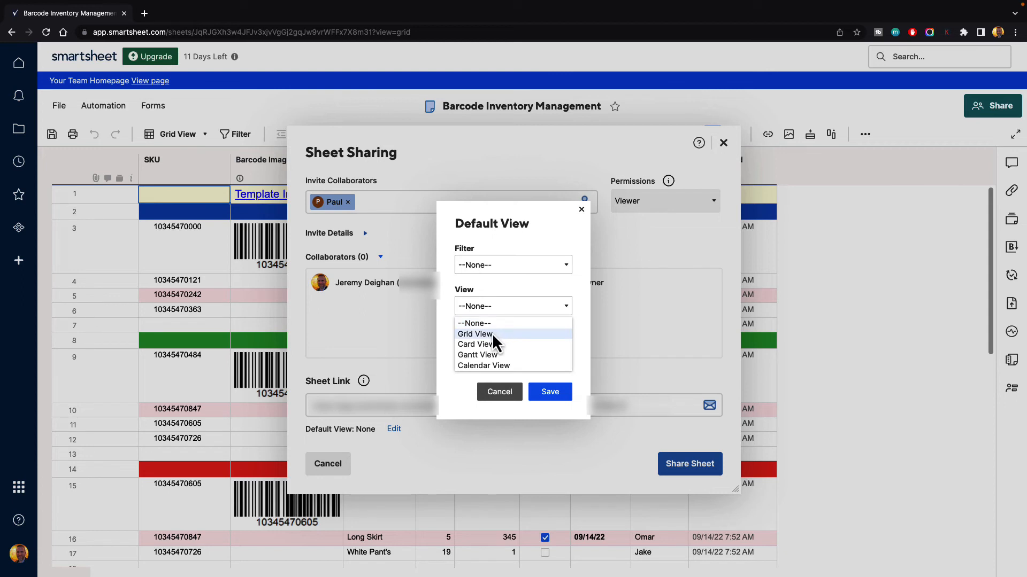
pyautogui.moveTo(497, 365)
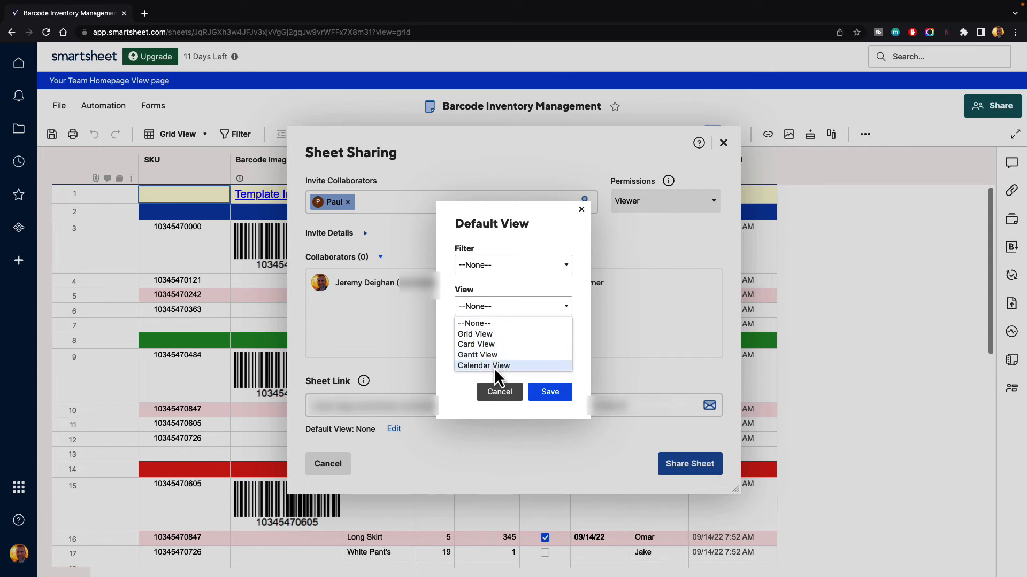
pyautogui.moveTo(485, 306)
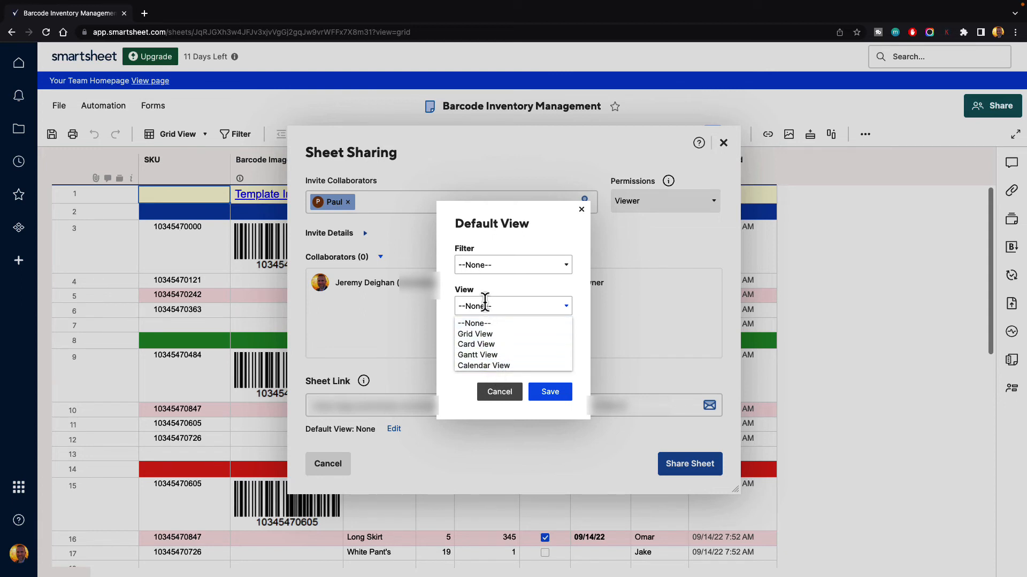
pyautogui.moveTo(476, 345)
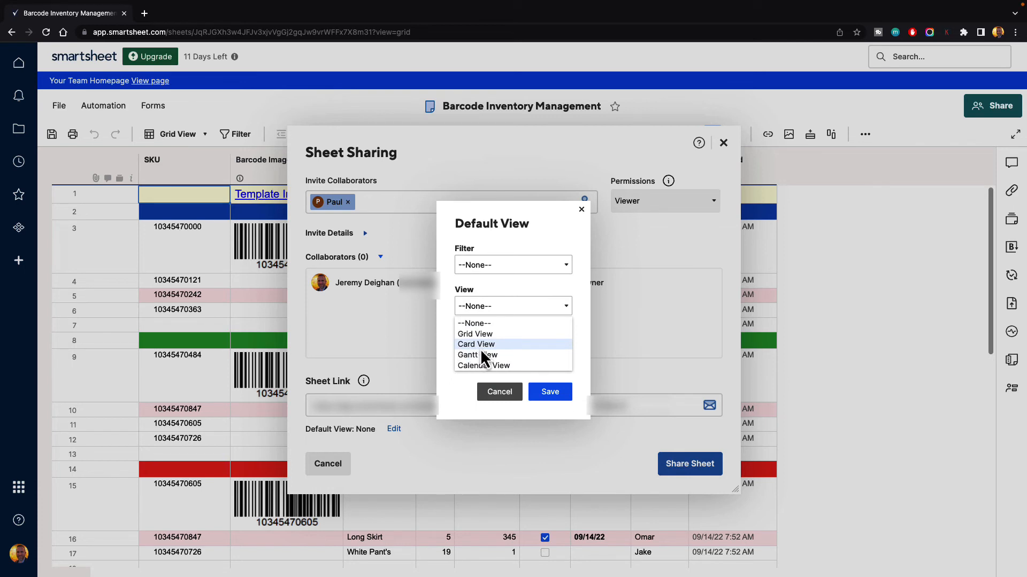
pyautogui.click(476, 344)
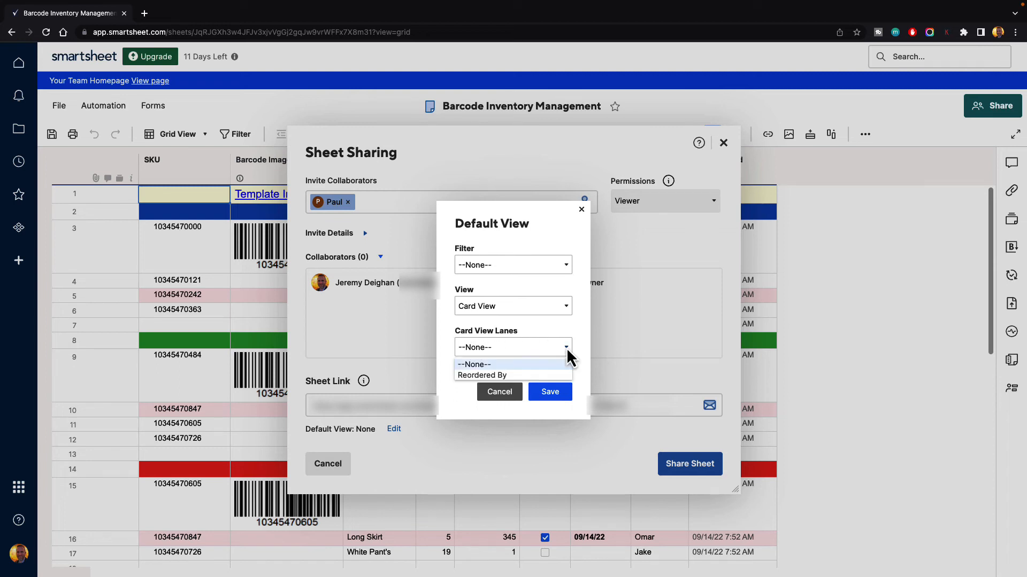
pyautogui.click(482, 376)
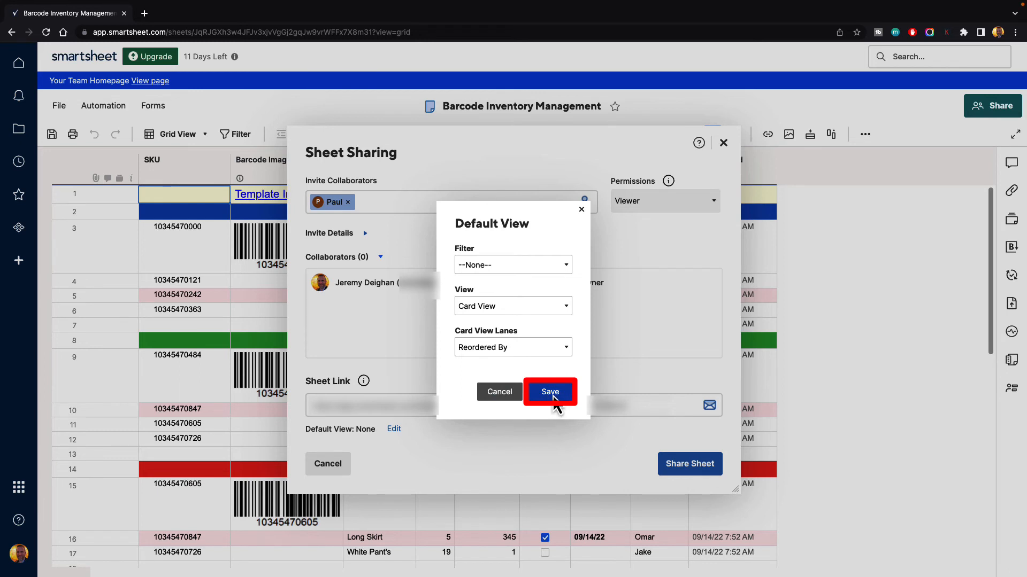
pyautogui.click(550, 392)
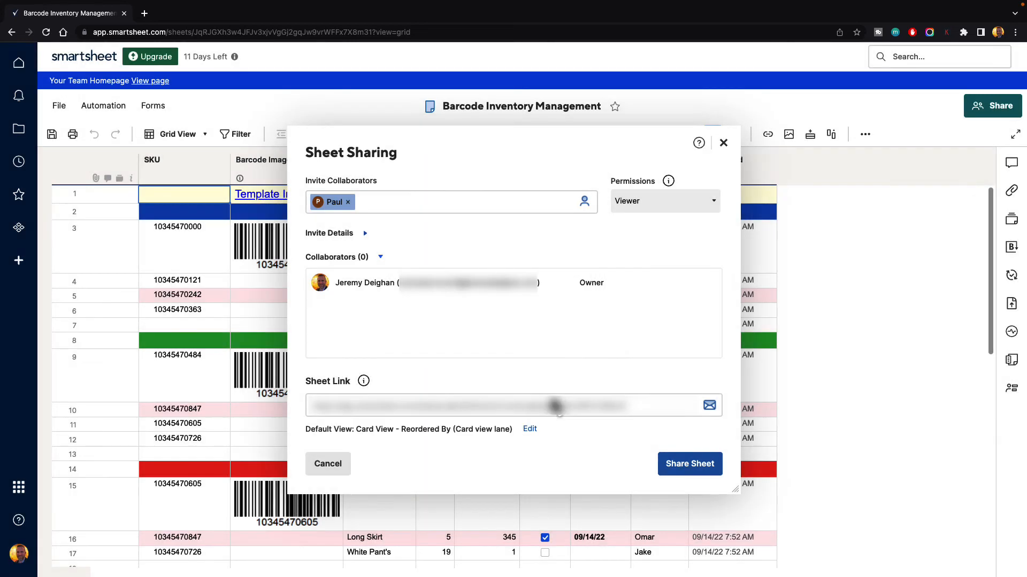
pyautogui.moveTo(573, 457)
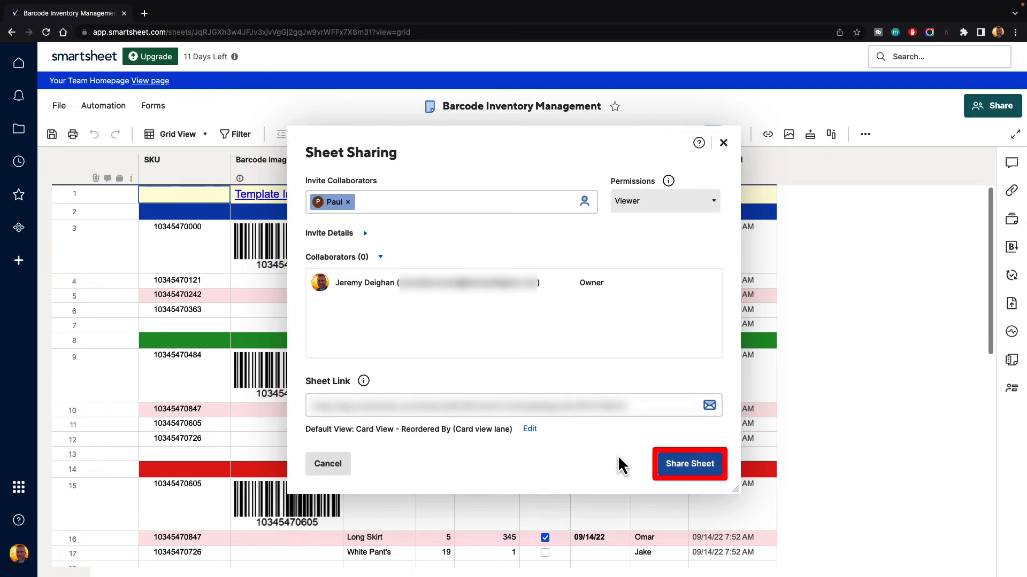
# Step: Send the sheet invitation to Paul
pyautogui.click(688, 463)
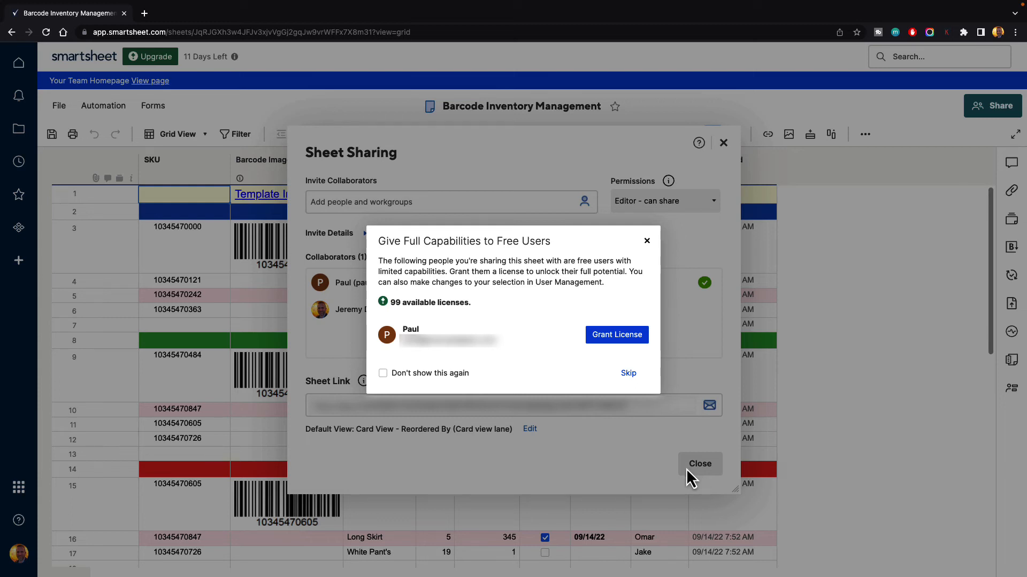
pyautogui.moveTo(409, 383)
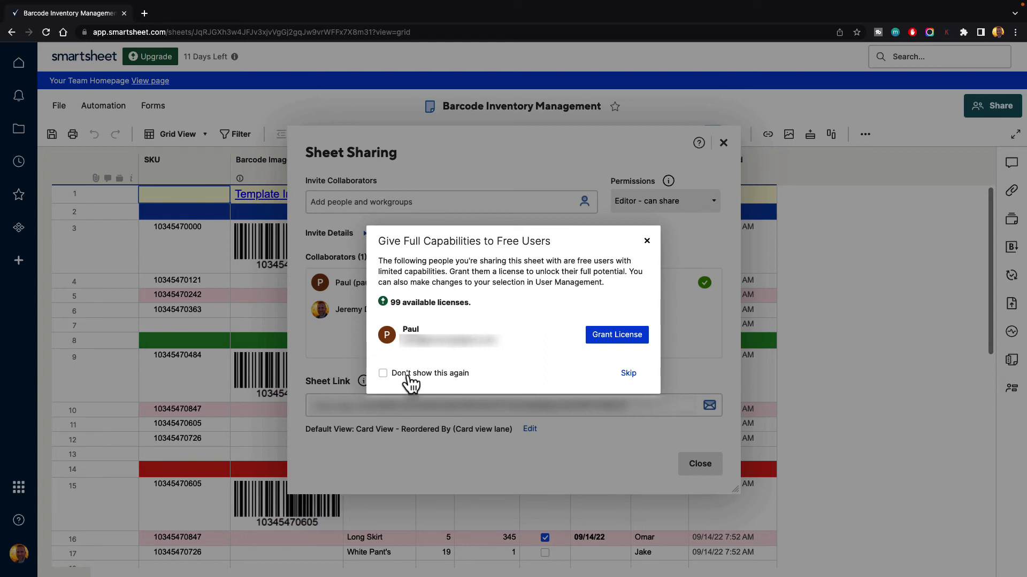
# Step: Skip the offer to give Paul full capabilities
pyautogui.click(627, 373)
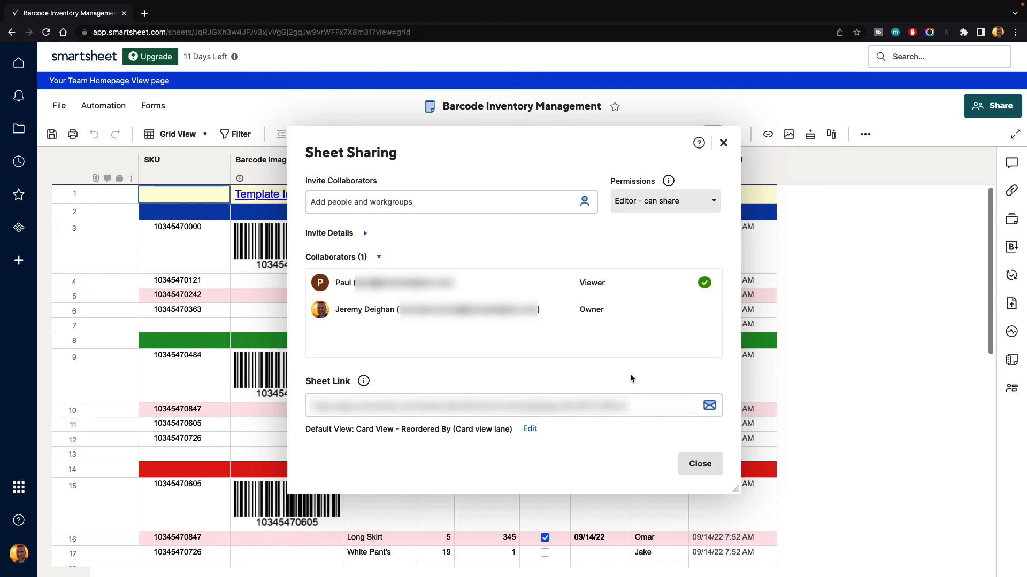
pyautogui.moveTo(308, 318)
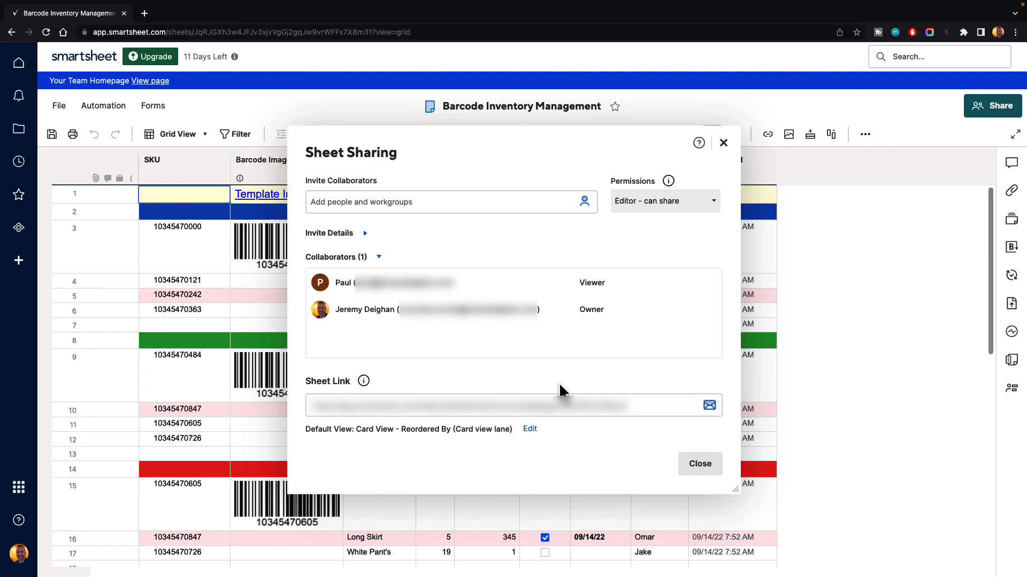
pyautogui.moveTo(637, 359)
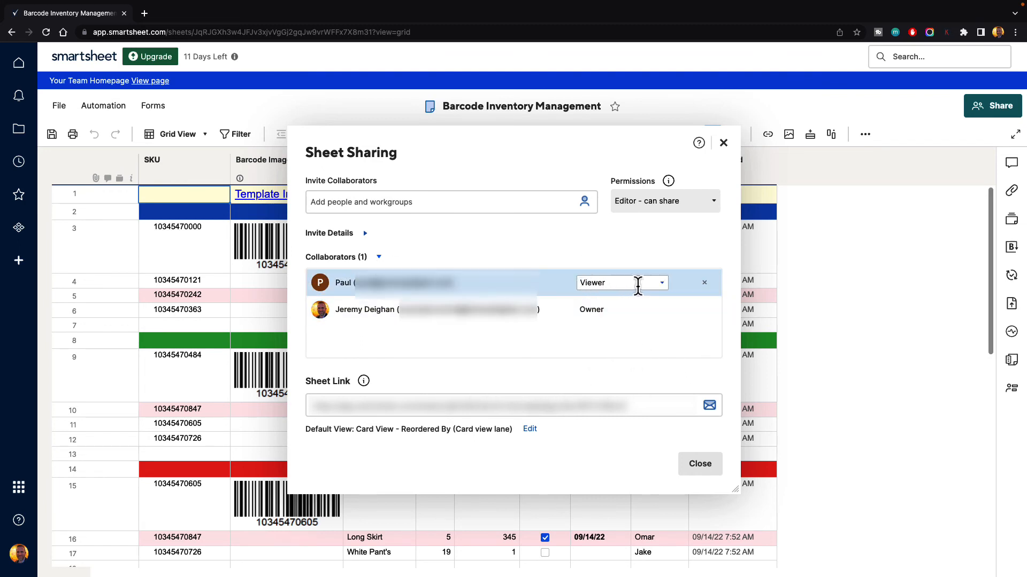
pyautogui.moveTo(667, 294)
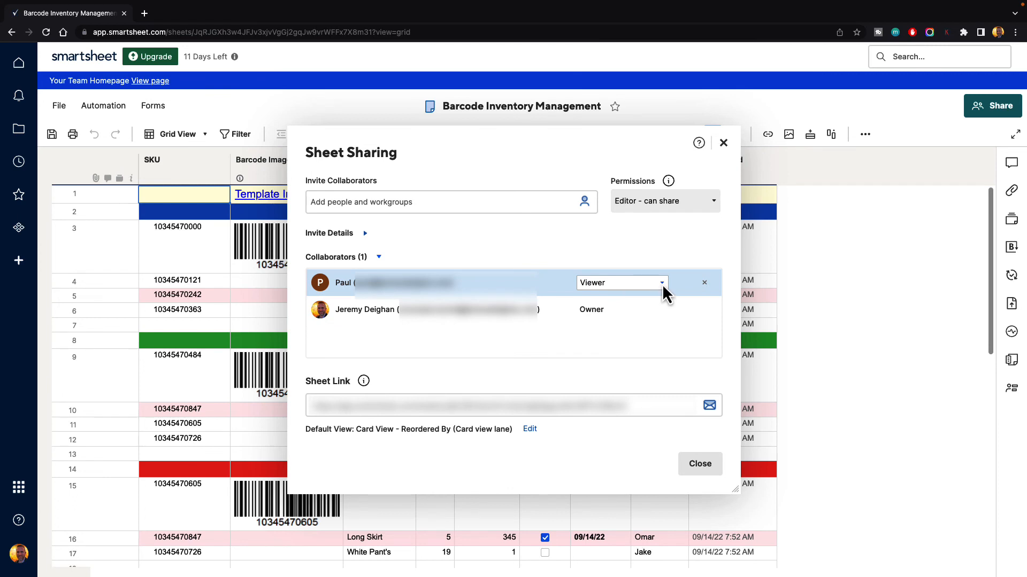
pyautogui.click(620, 282)
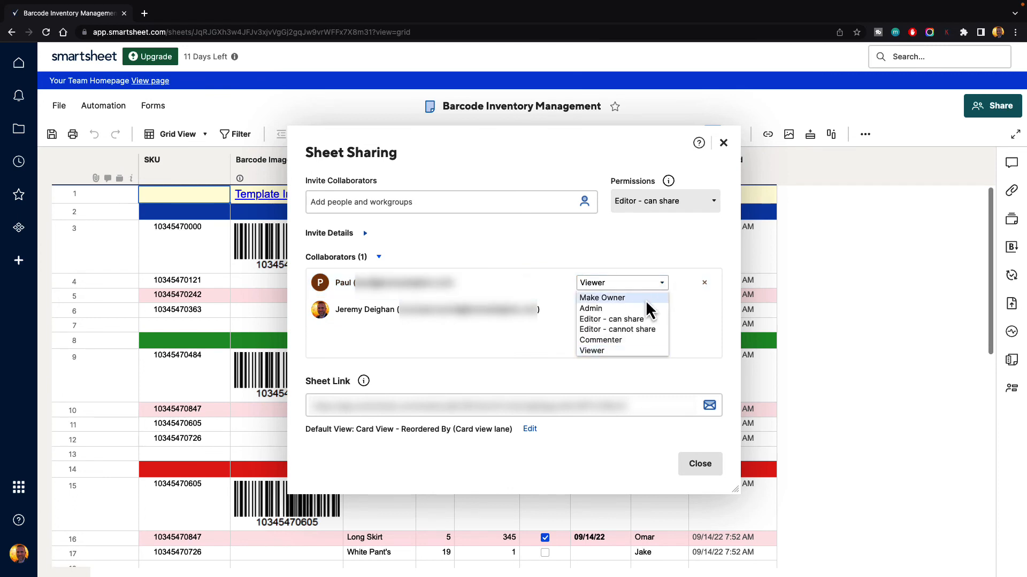
pyautogui.moveTo(659, 327)
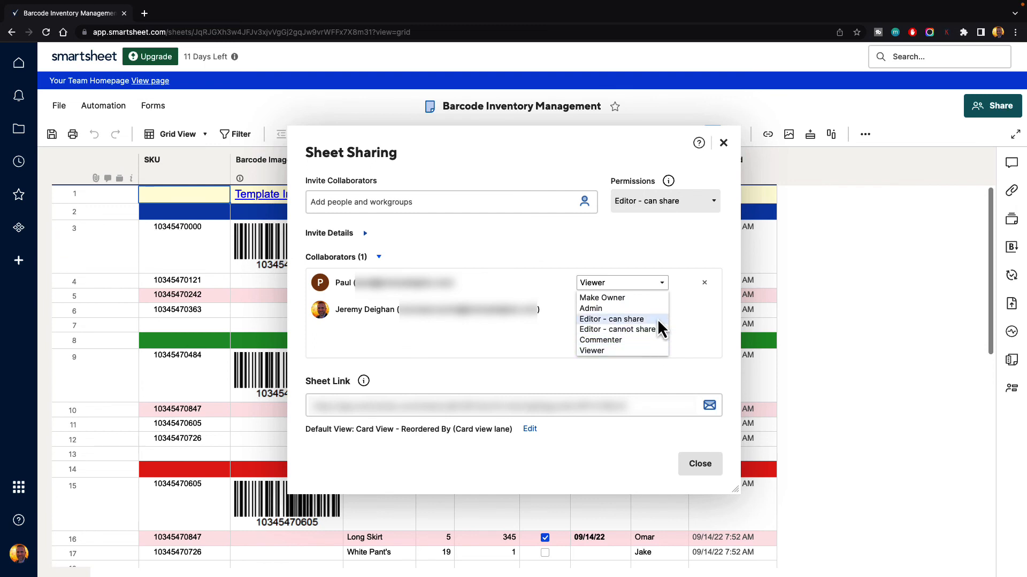
pyautogui.click(591, 350)
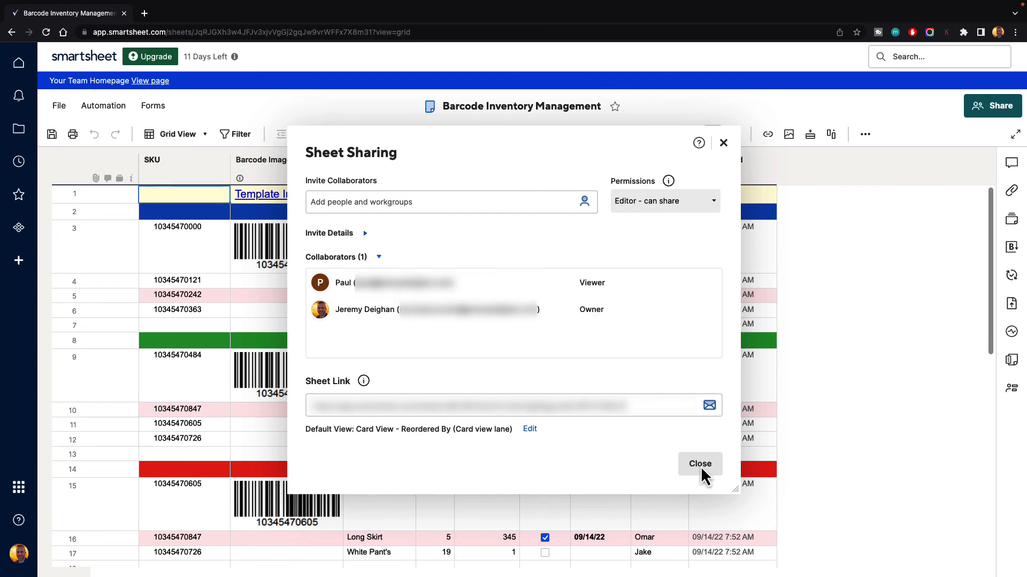
# Step: Close sharing, preview the sheet in Card View, then return to Grid View
pyautogui.click(699, 463)
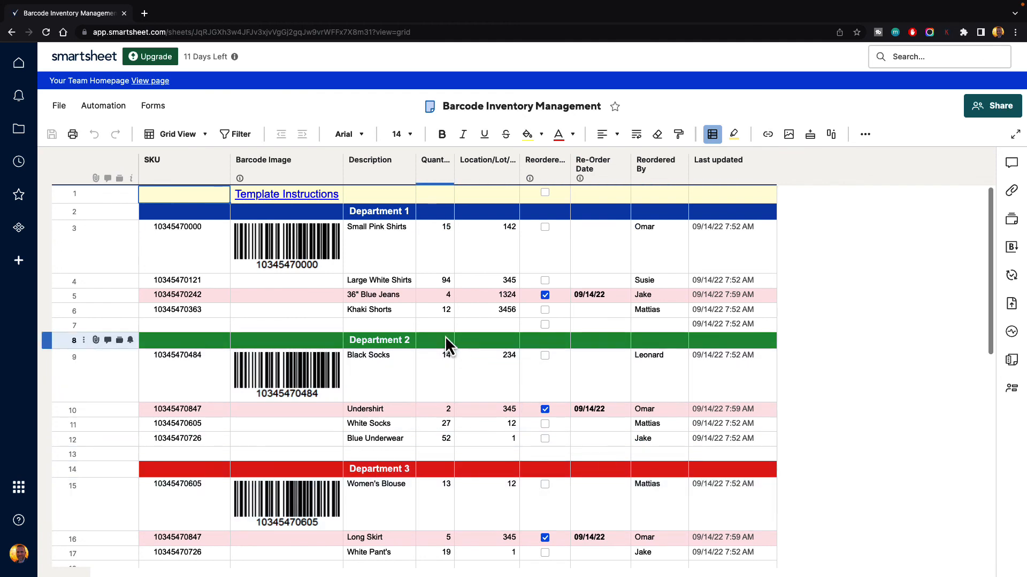
pyautogui.click(445, 310)
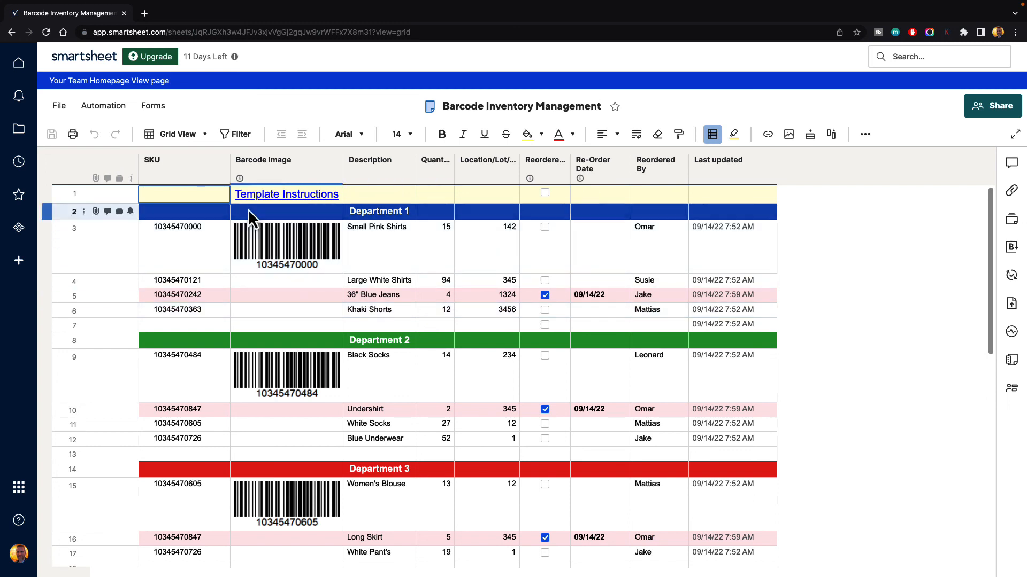
pyautogui.click(175, 134)
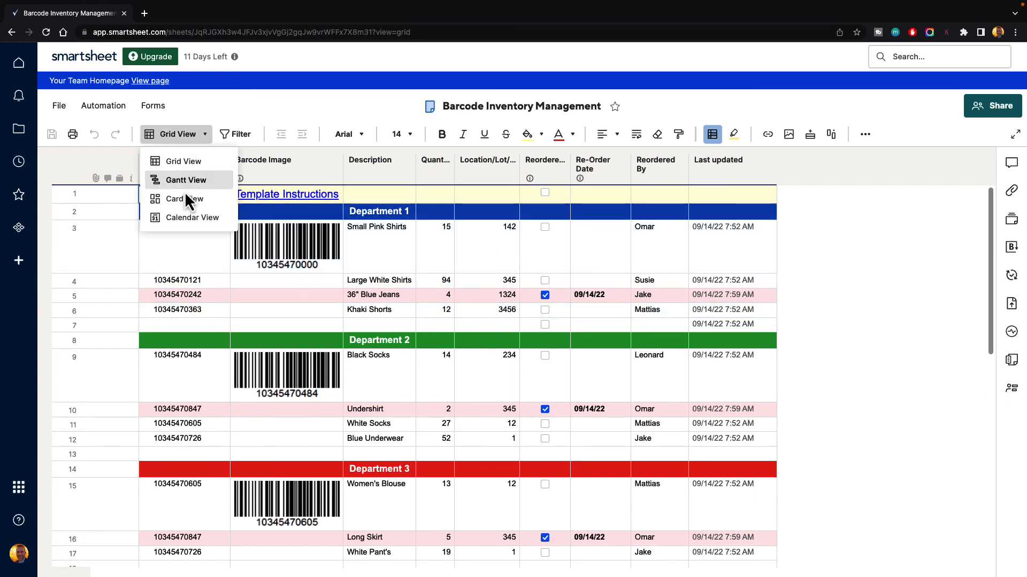
pyautogui.click(184, 198)
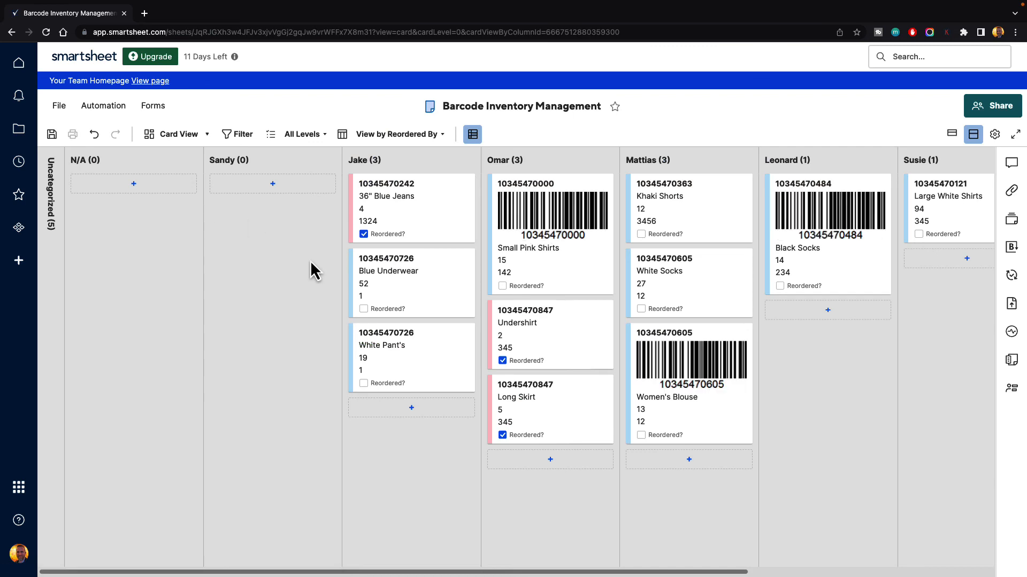
pyautogui.moveTo(730, 271)
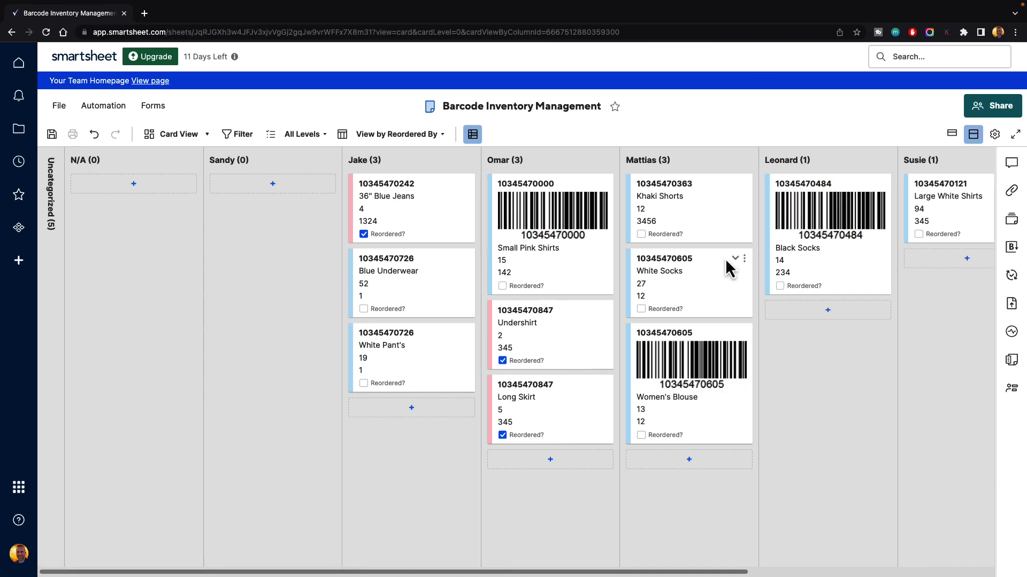
pyautogui.moveTo(284, 268)
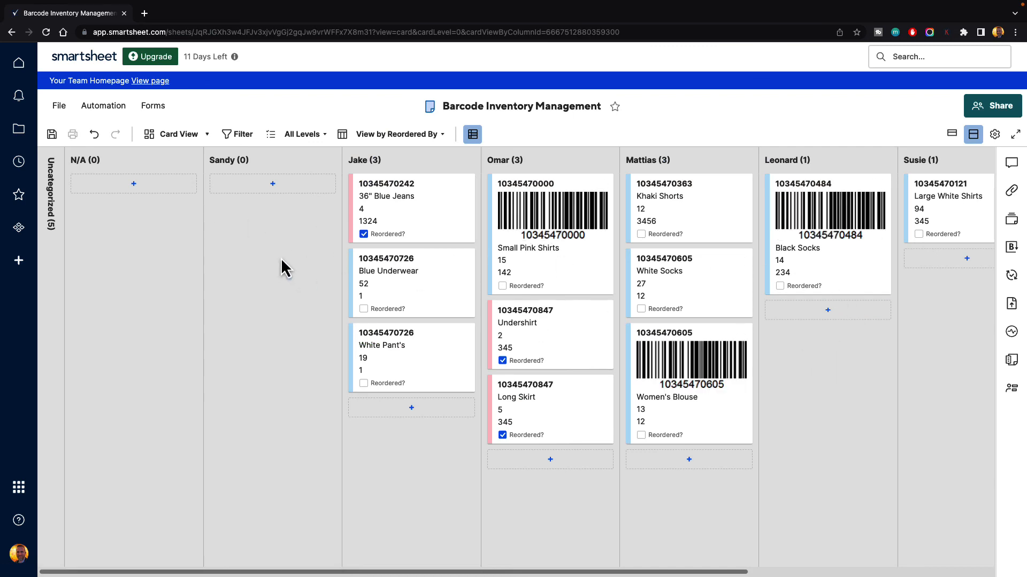
pyautogui.moveTo(274, 263)
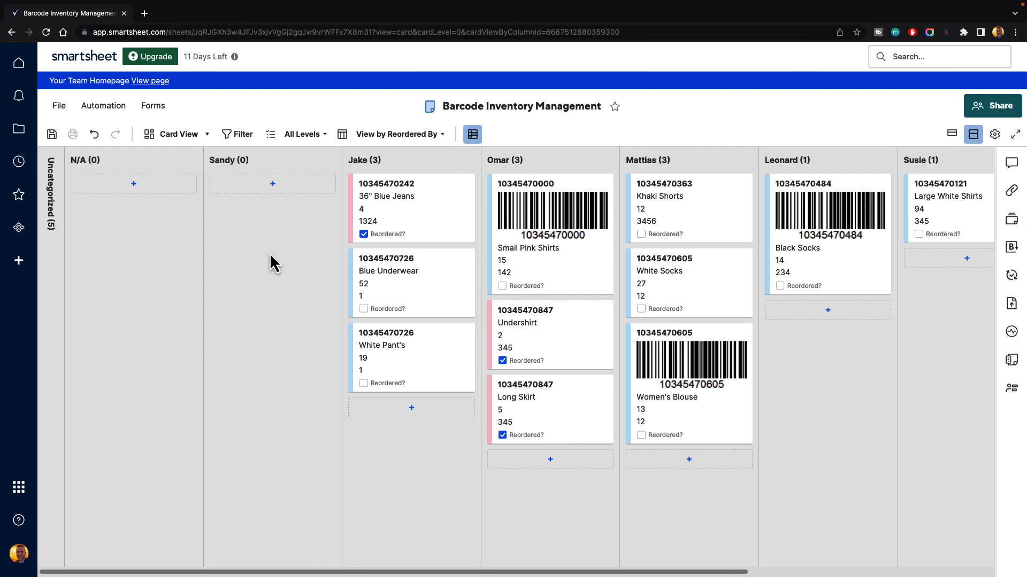
pyautogui.click(177, 134)
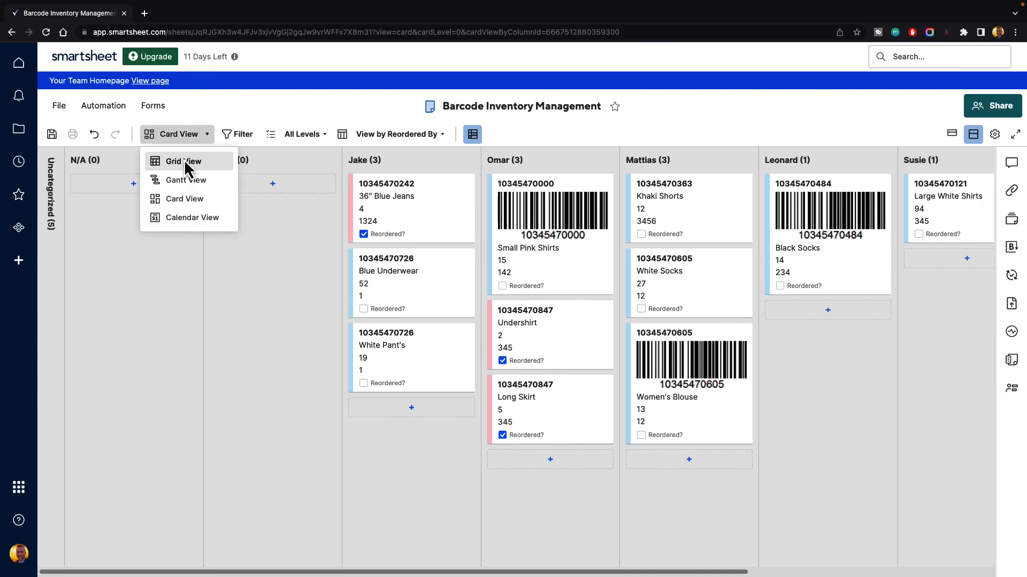
pyautogui.click(183, 161)
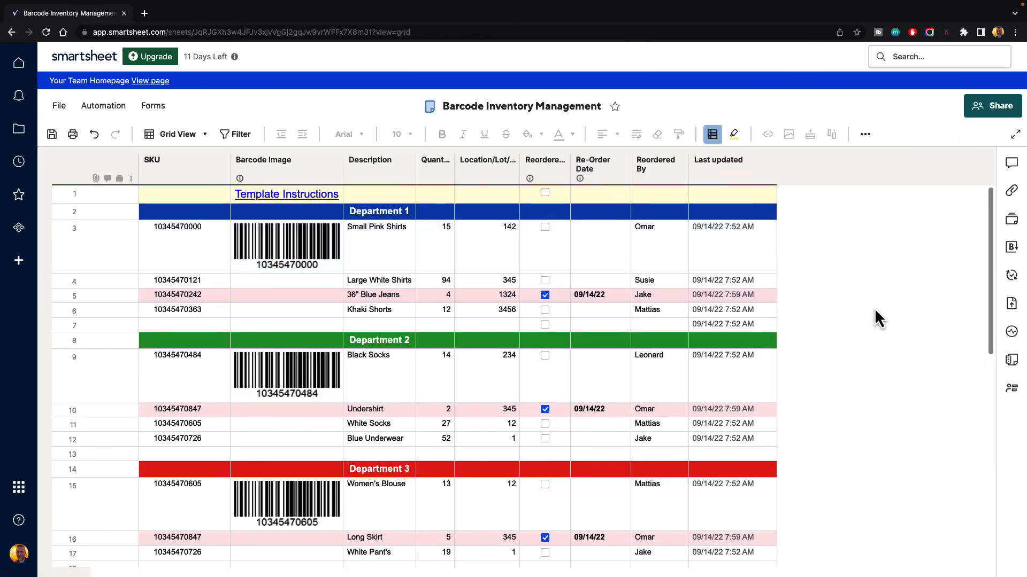